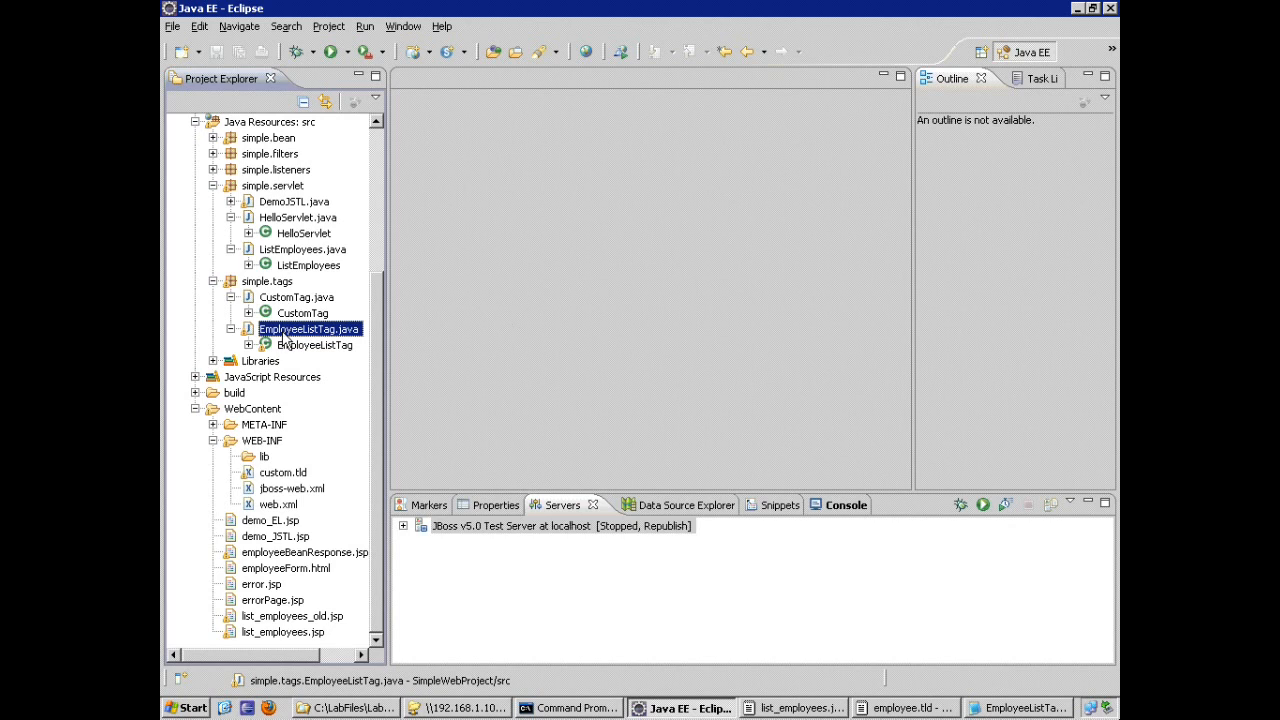
mouse_move(286, 338)
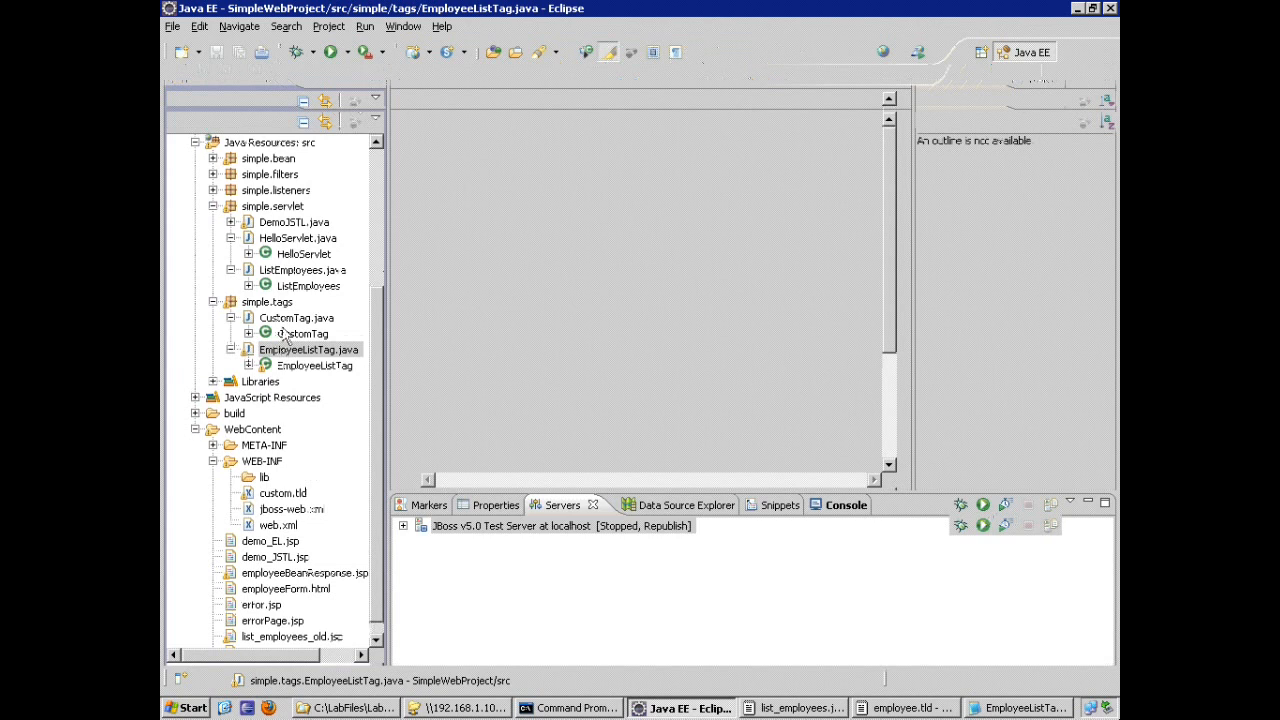
Declare 'JspFragment name_snippet;' in EmployeeListTag.java and save the class
double_click(308, 349)
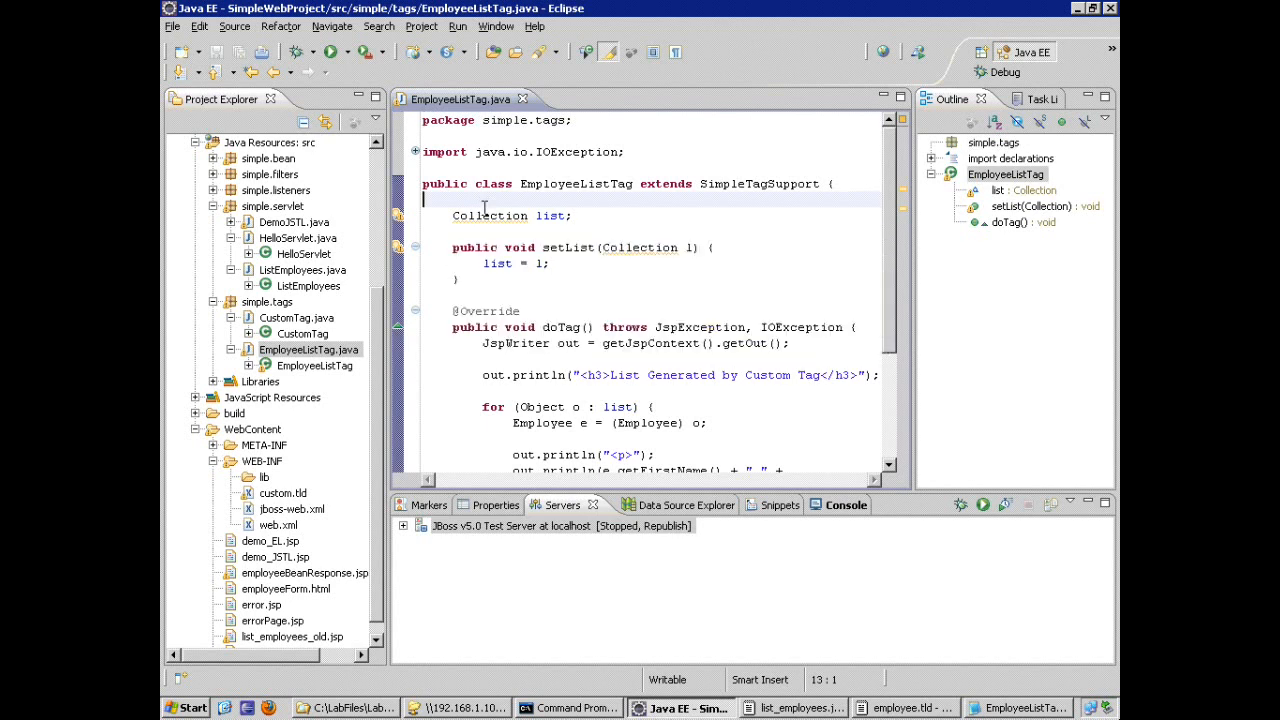
text(JspF)
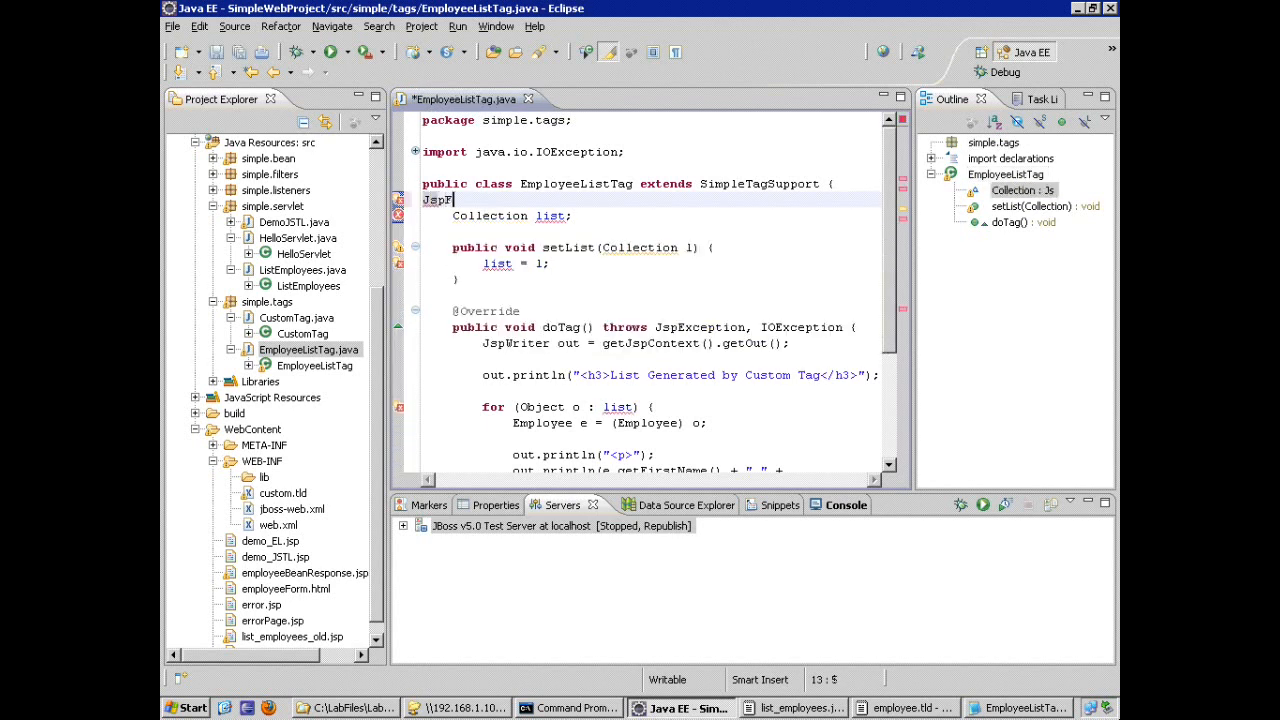
text(ragment)
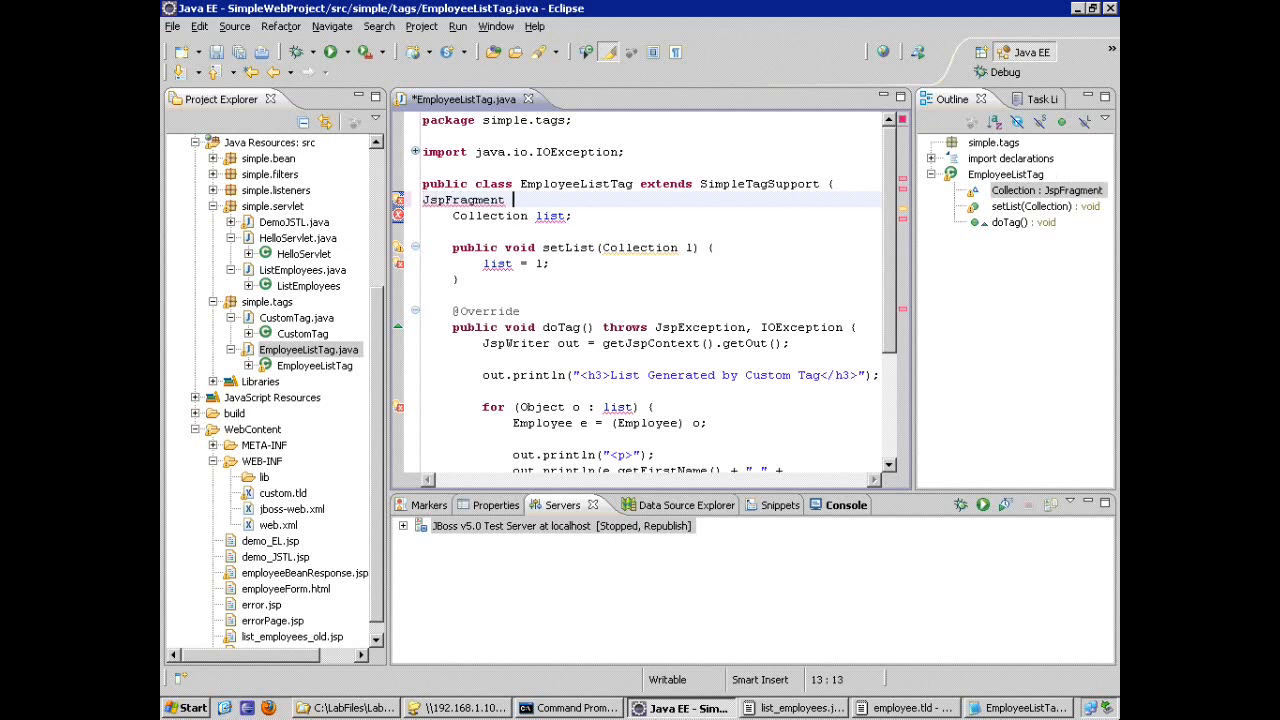
text(name)
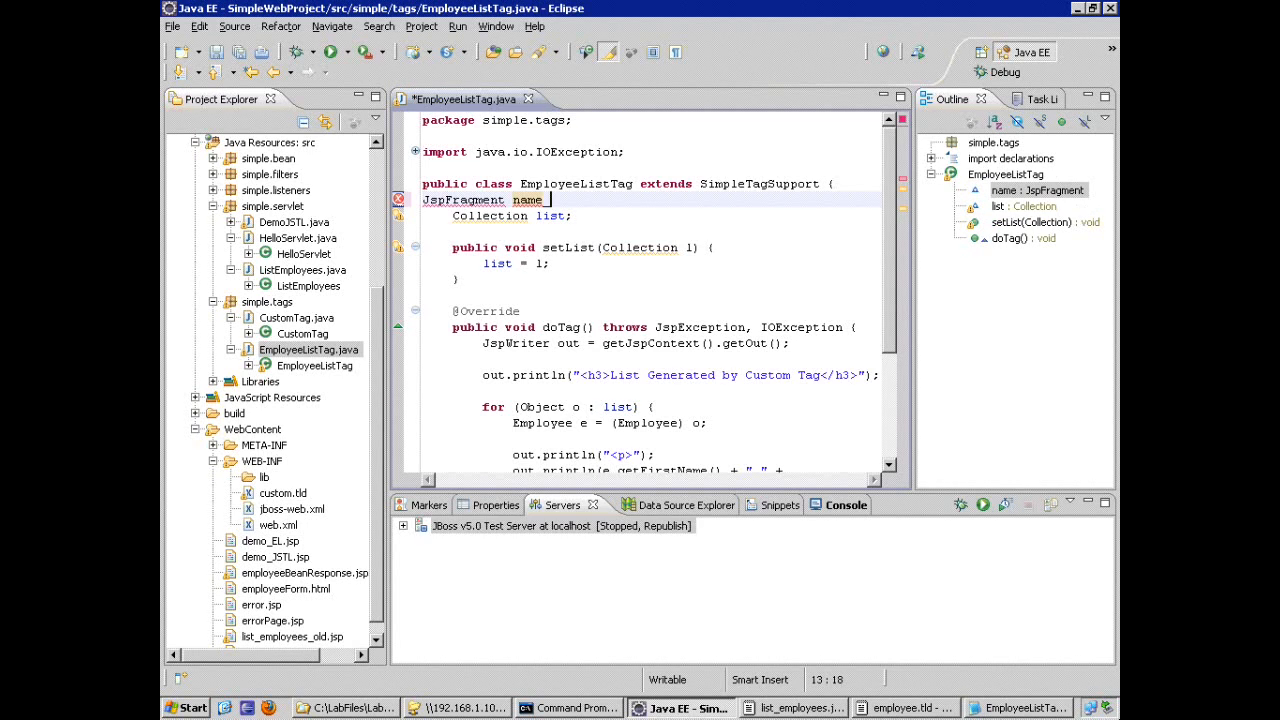
text(_snippet)
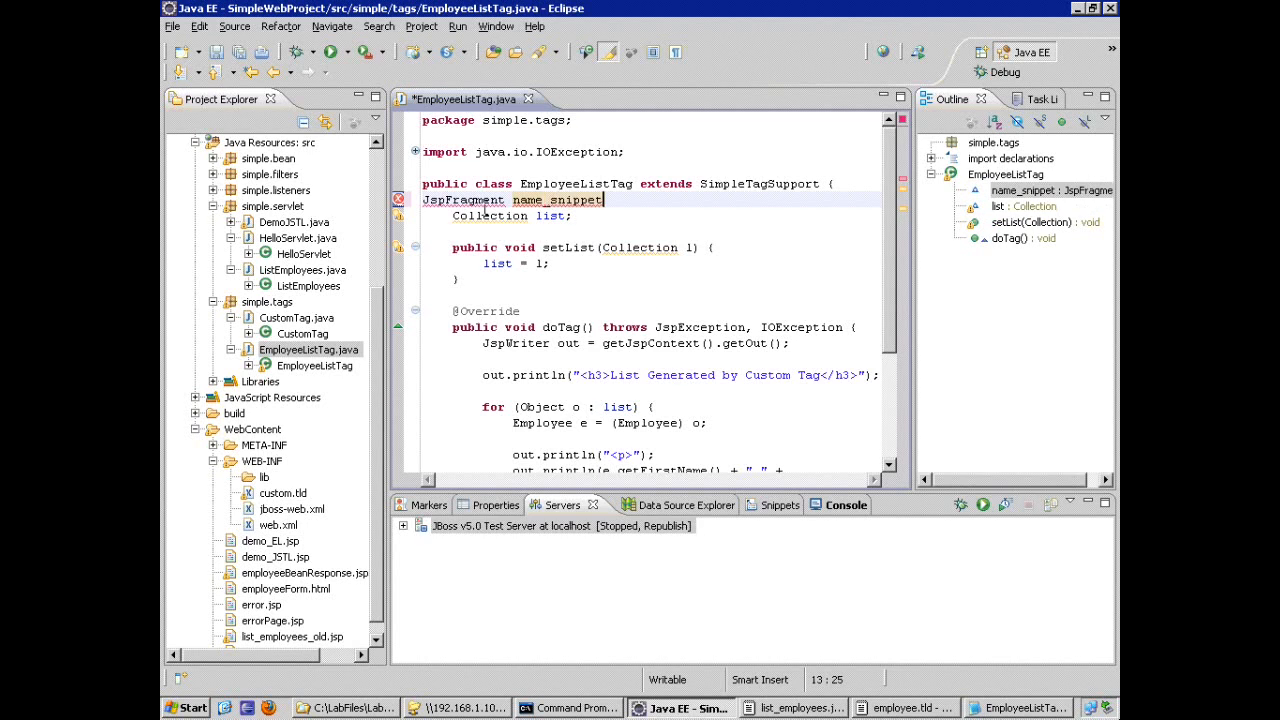
text(;)
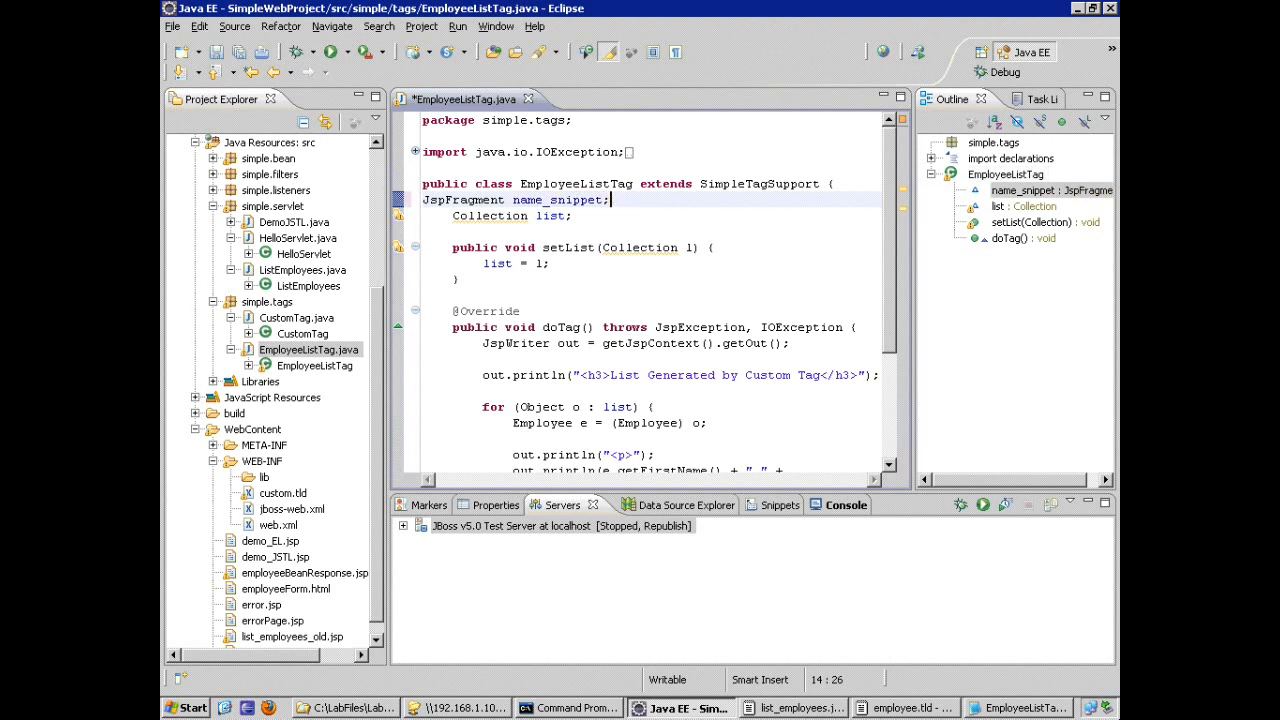
key(ctrl+s)
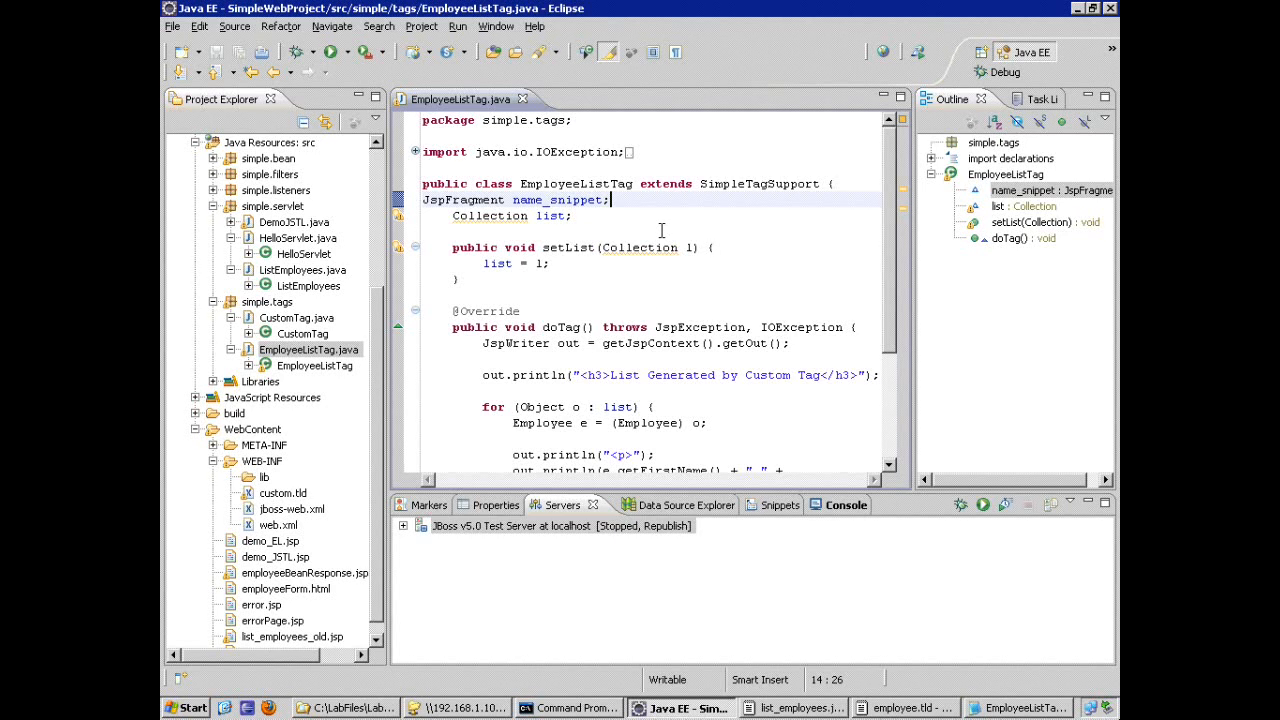
mouse_move(968, 613)
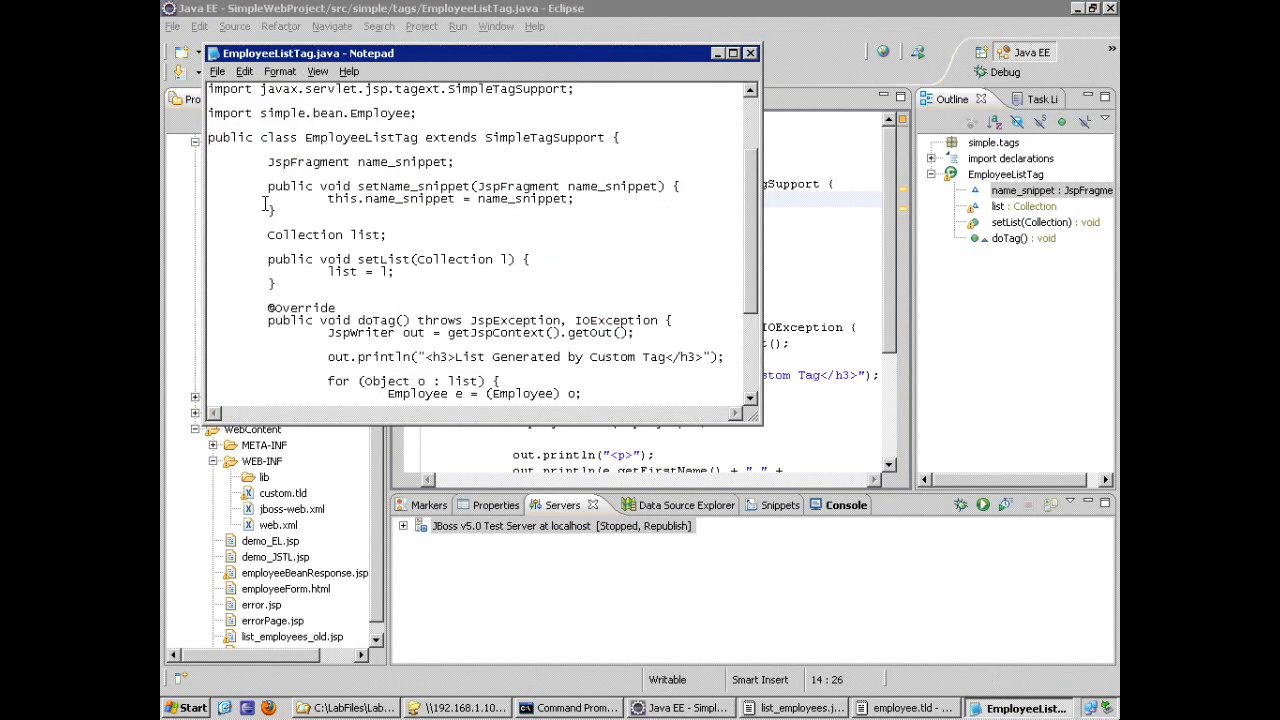
Select the setName_snippet setter in the Notepad reference code for copying
drag(268, 186, 275, 210)
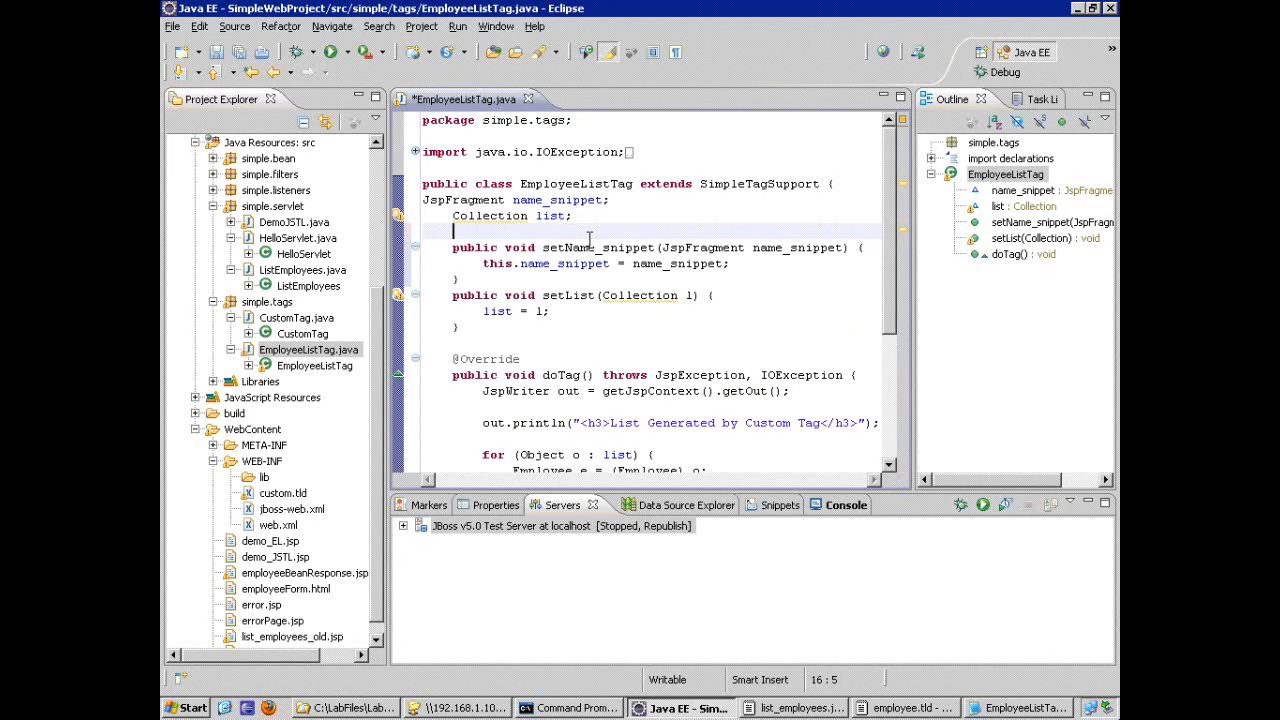
mouse_move(590, 245)
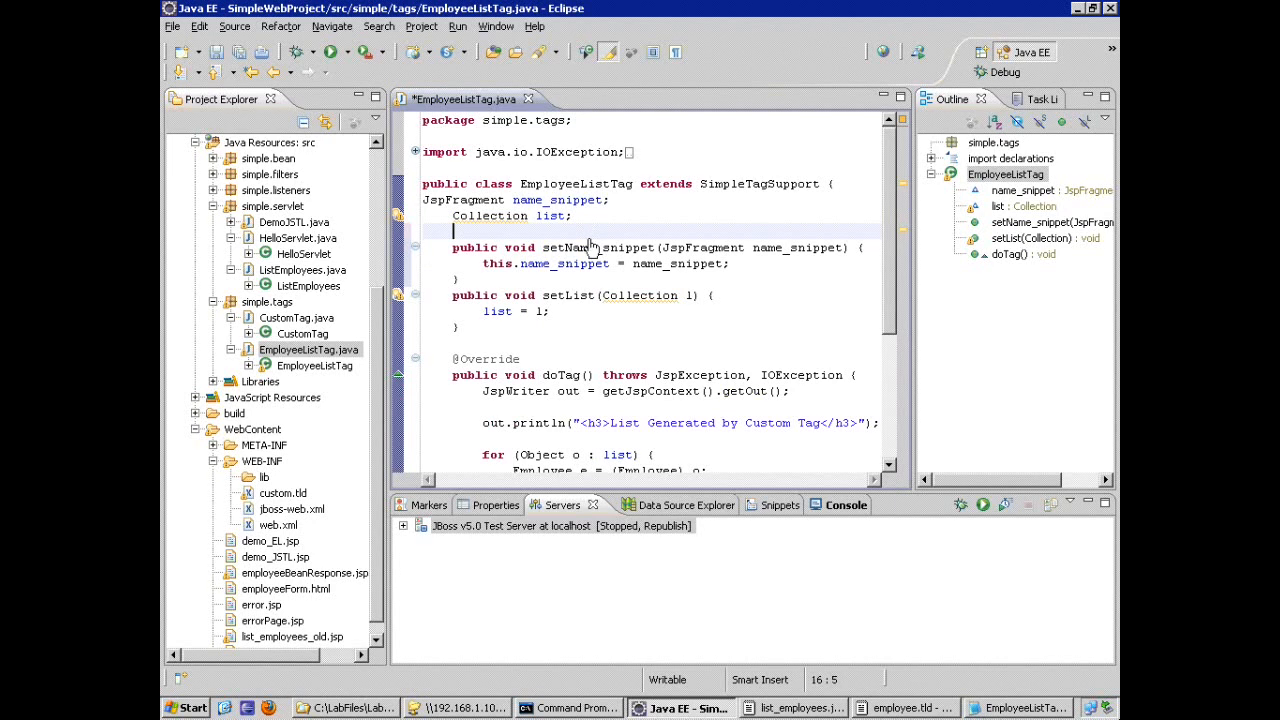
mouse_move(895, 298)
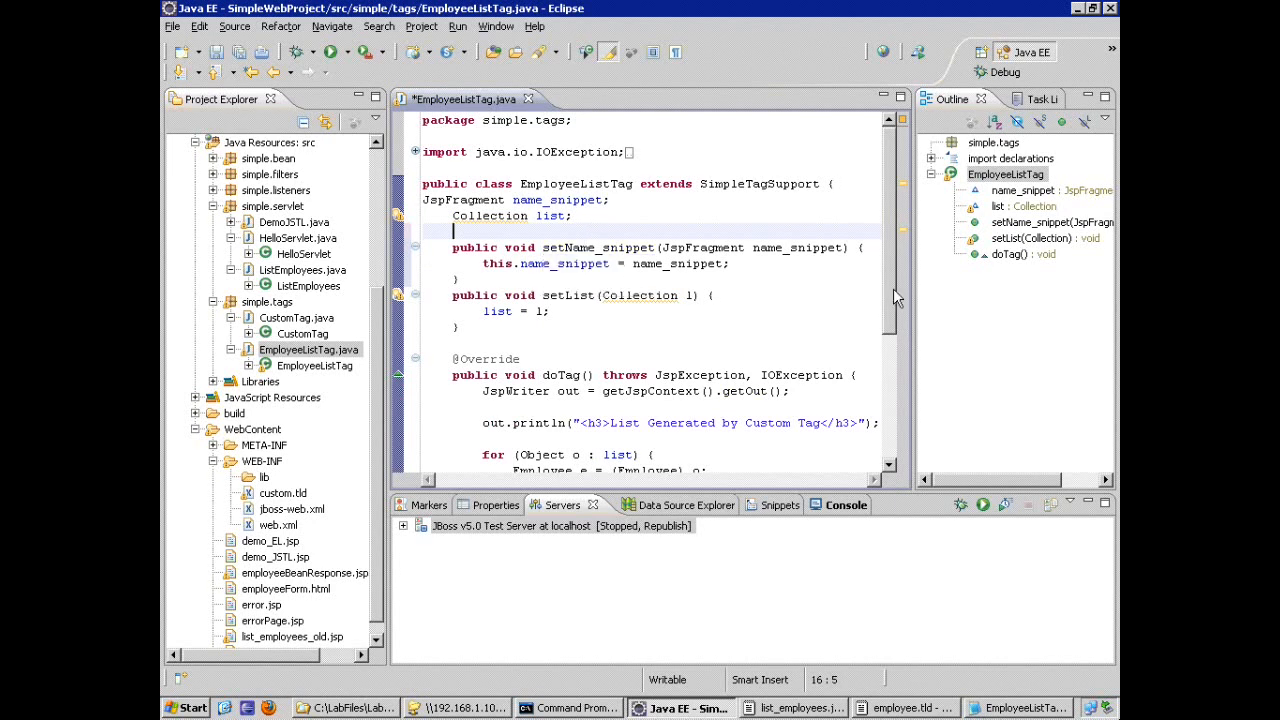
scroll(down, 3)
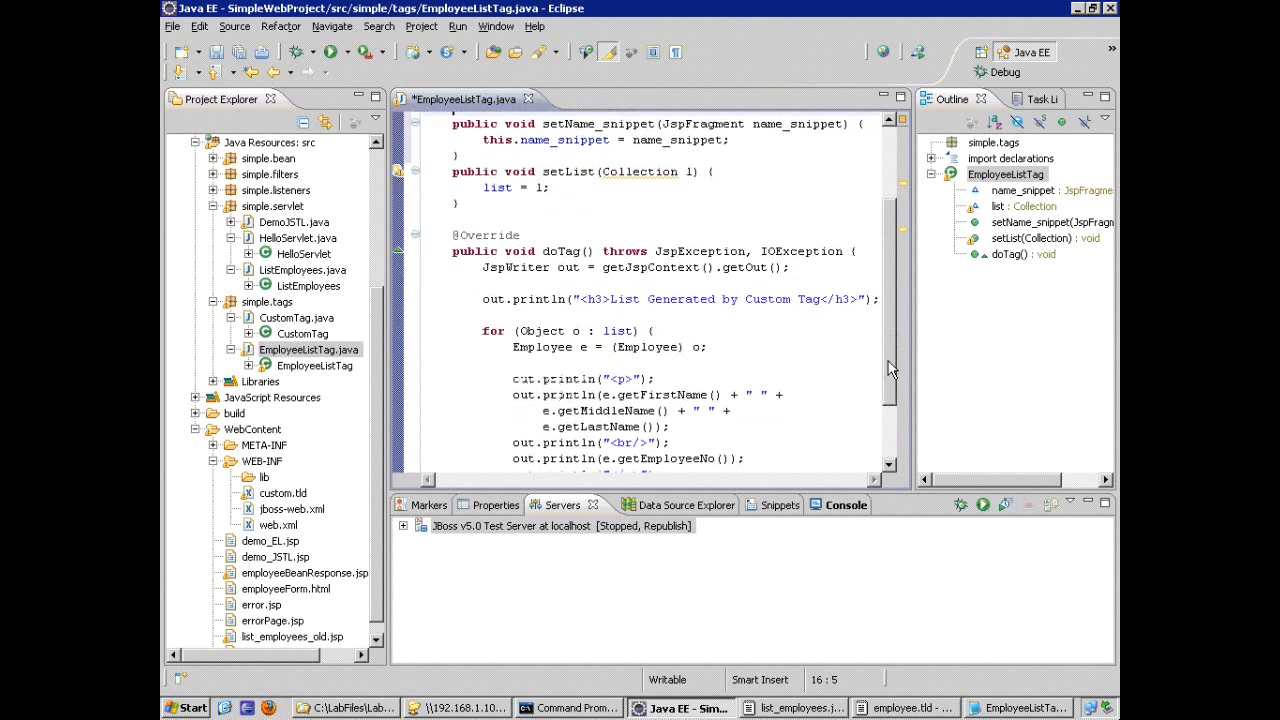
scroll(down, 3)
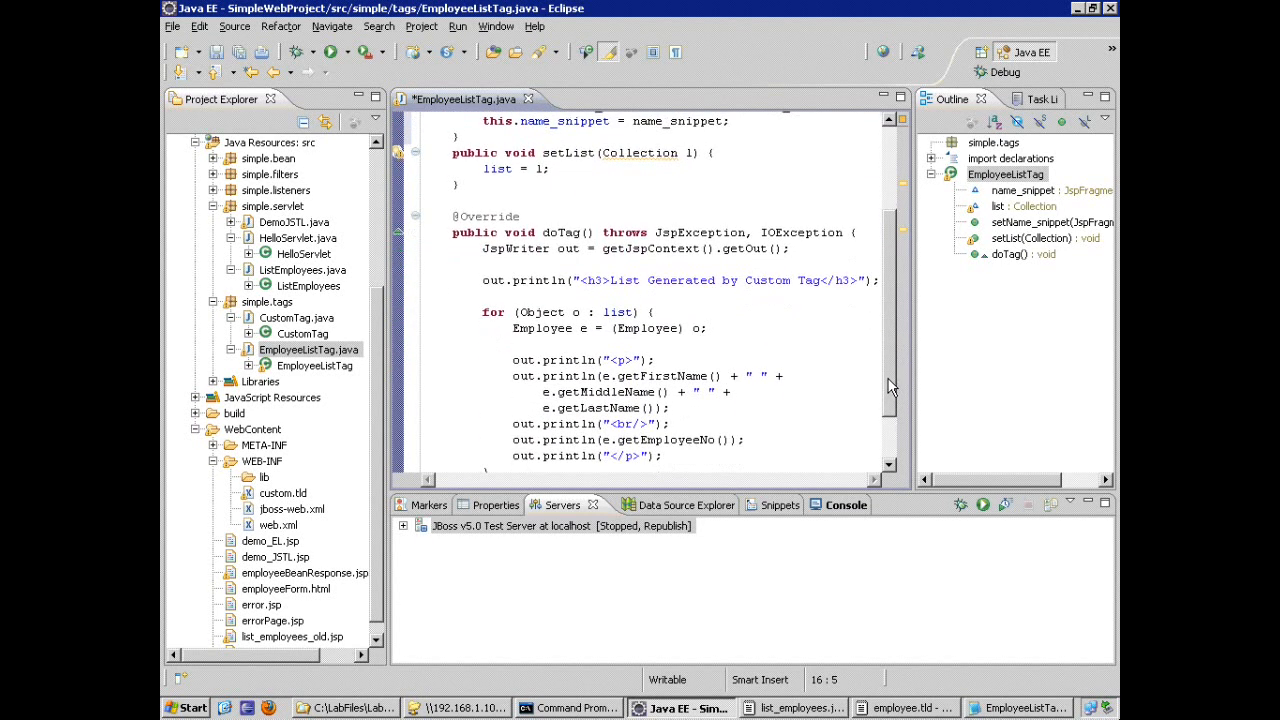
scroll(down, 3)
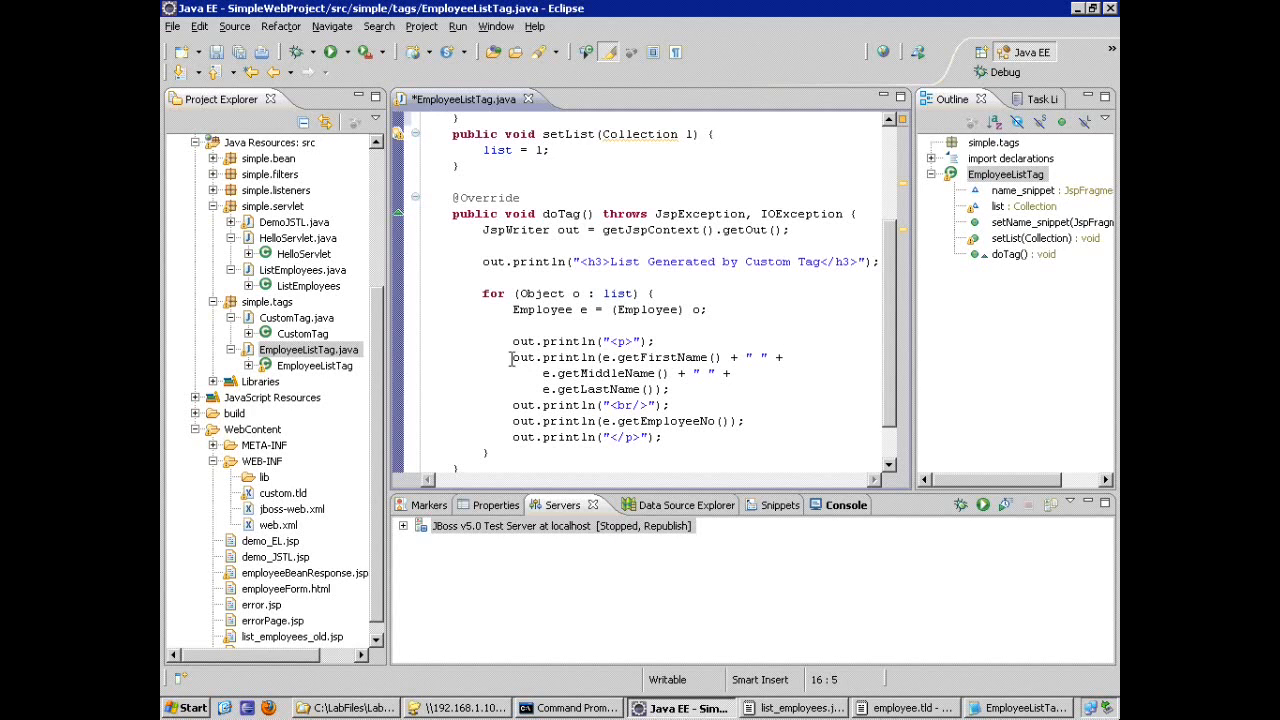
drag(511, 357, 673, 389)
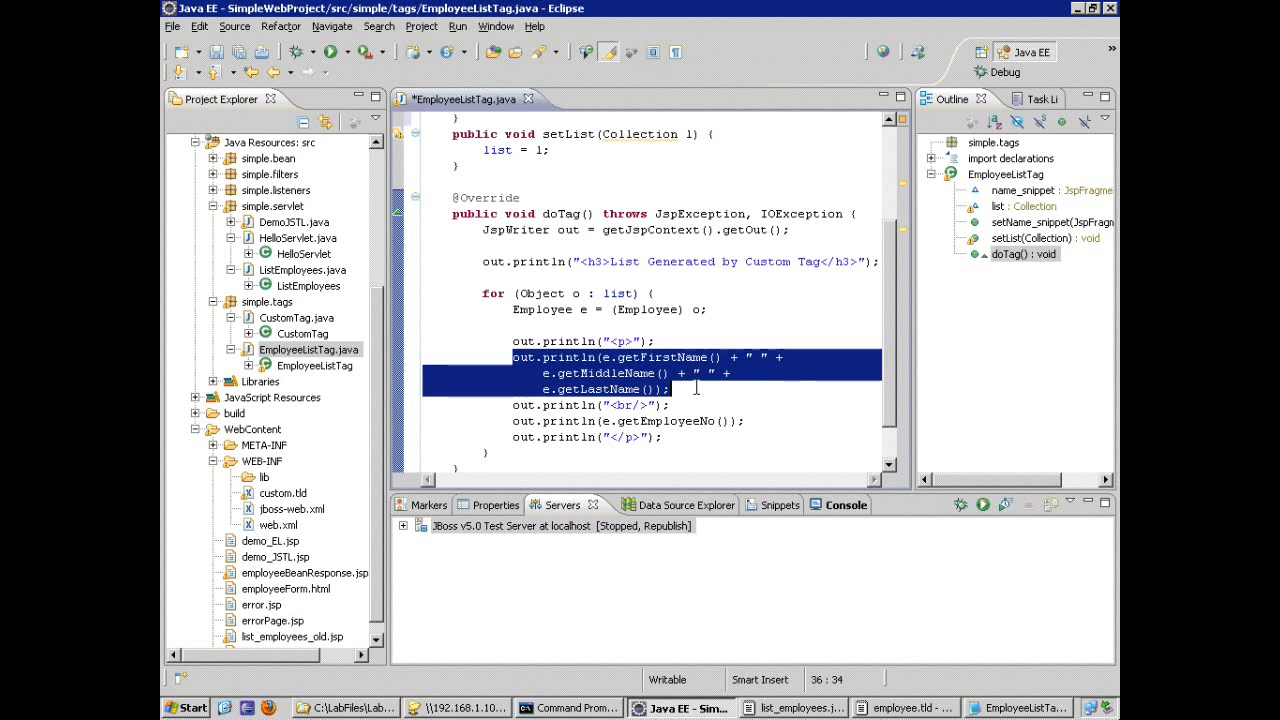
mouse_move(921, 575)
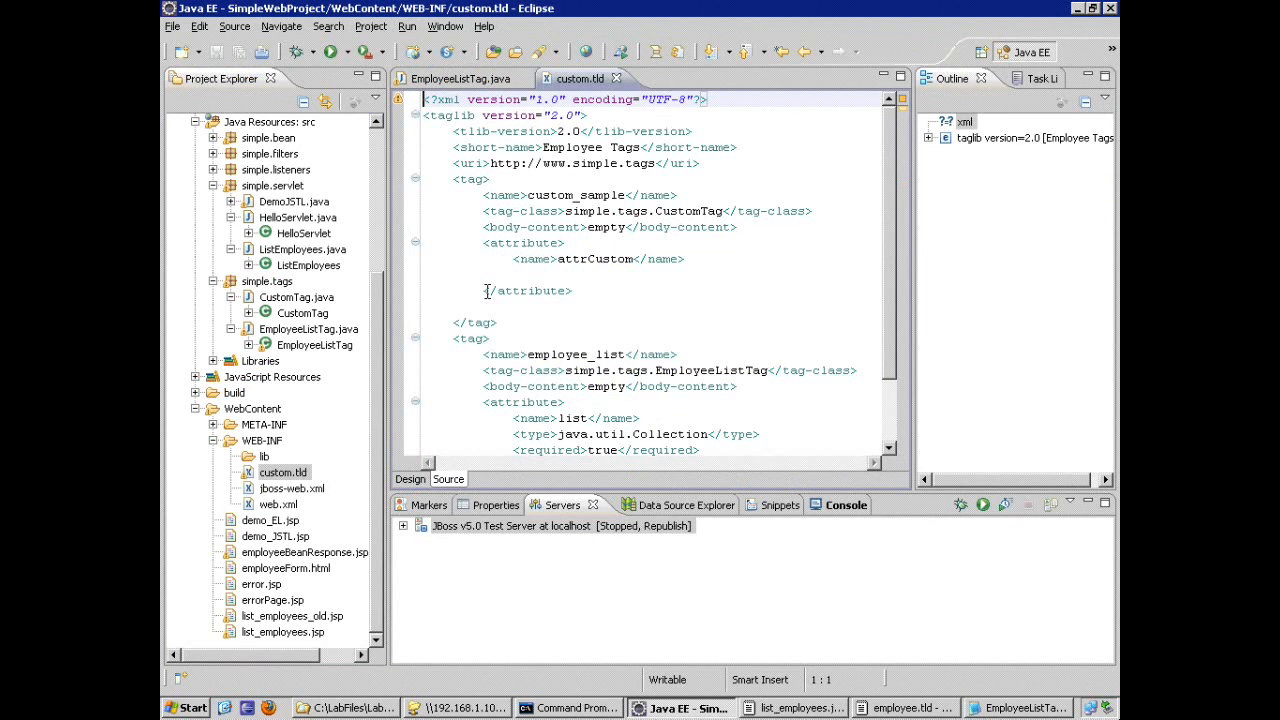
mouse_move(616, 355)
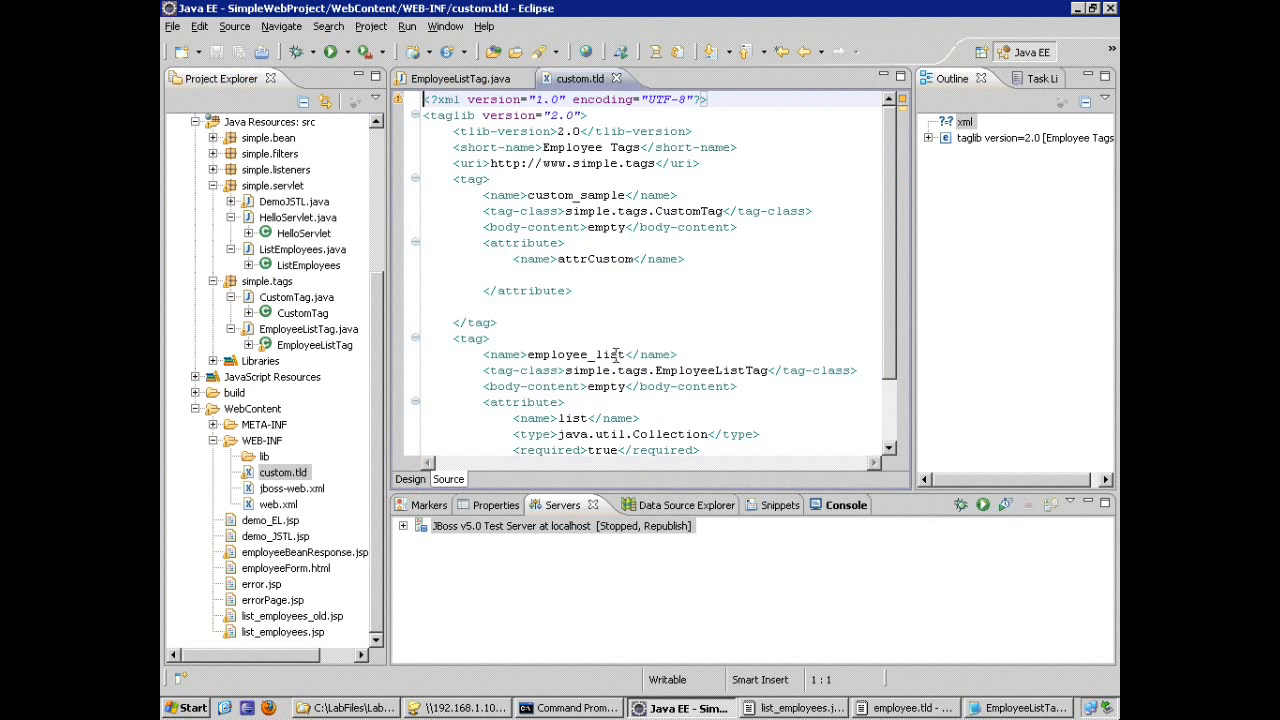
Locate the employee_list tag definition in custom.tld and select its name
click(598, 354)
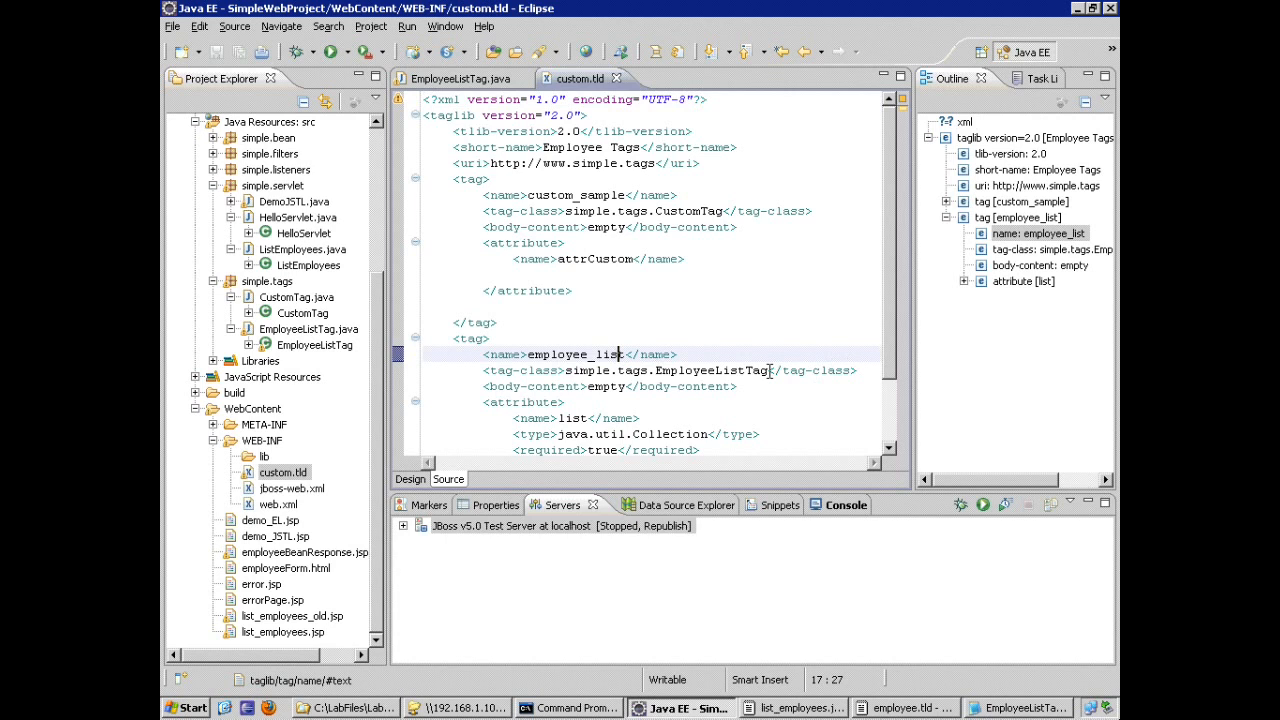
double_click(711, 370)
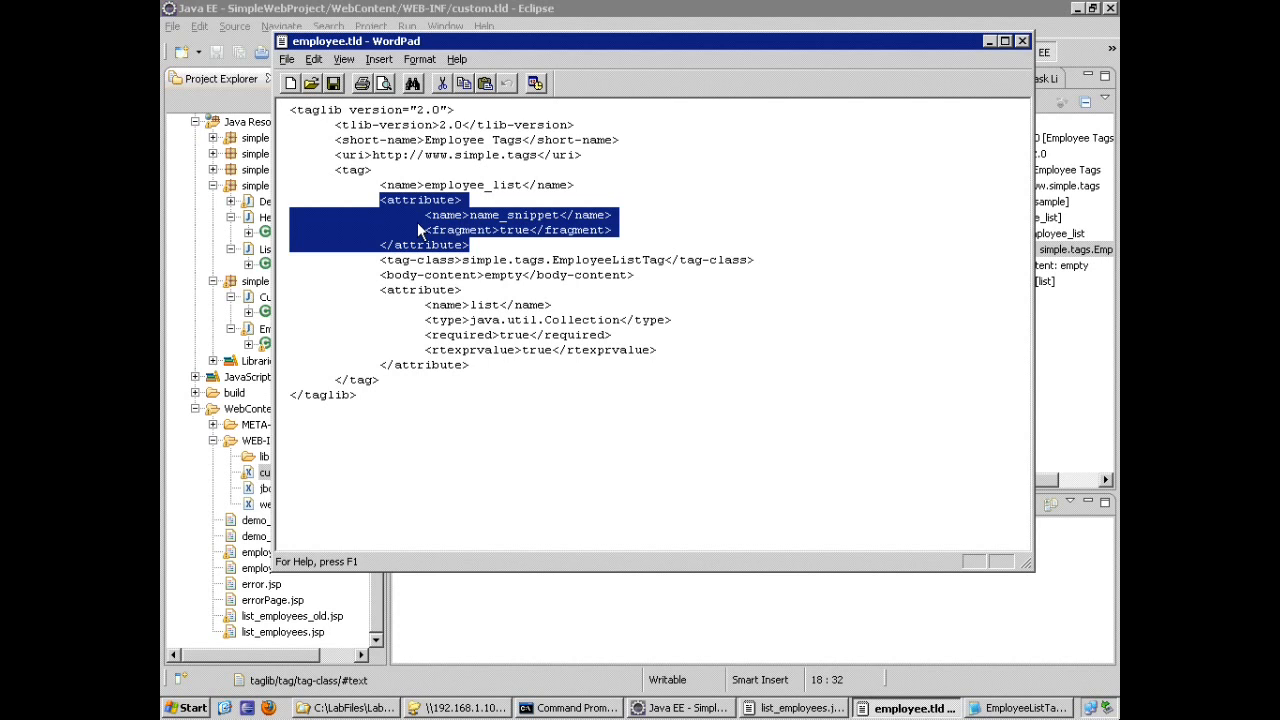
mouse_move(500, 239)
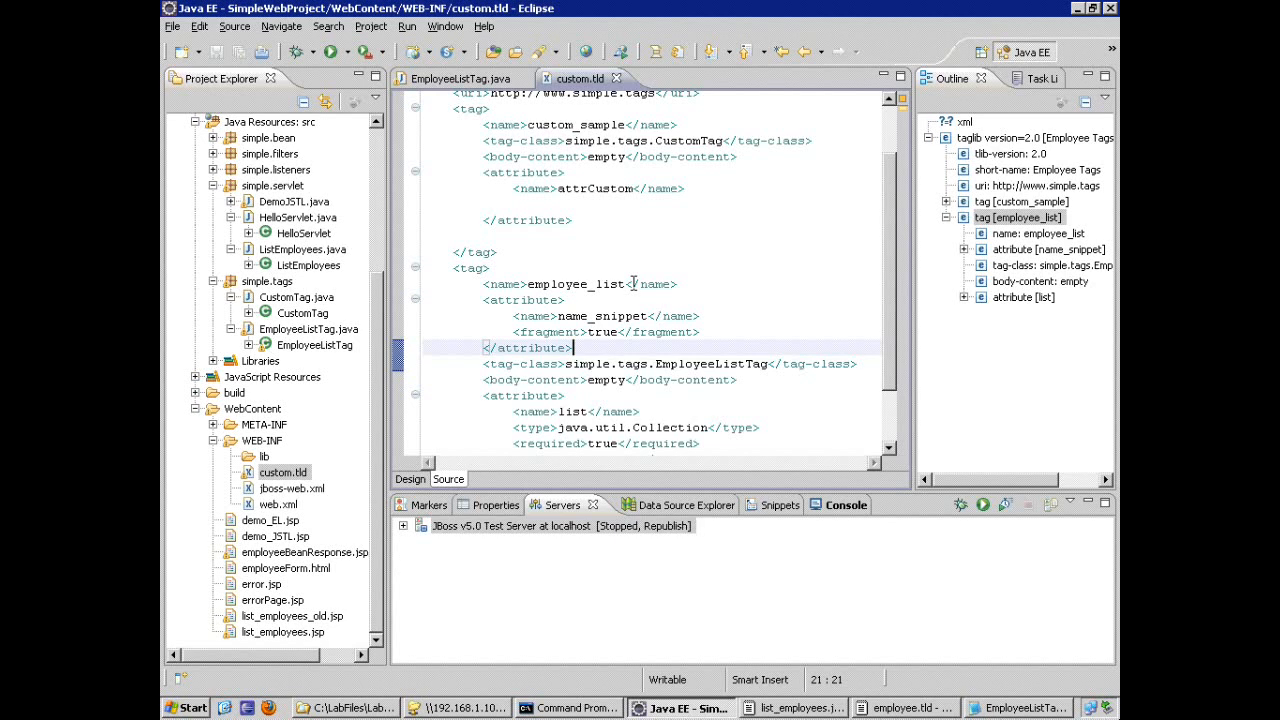
mouse_move(225, 638)
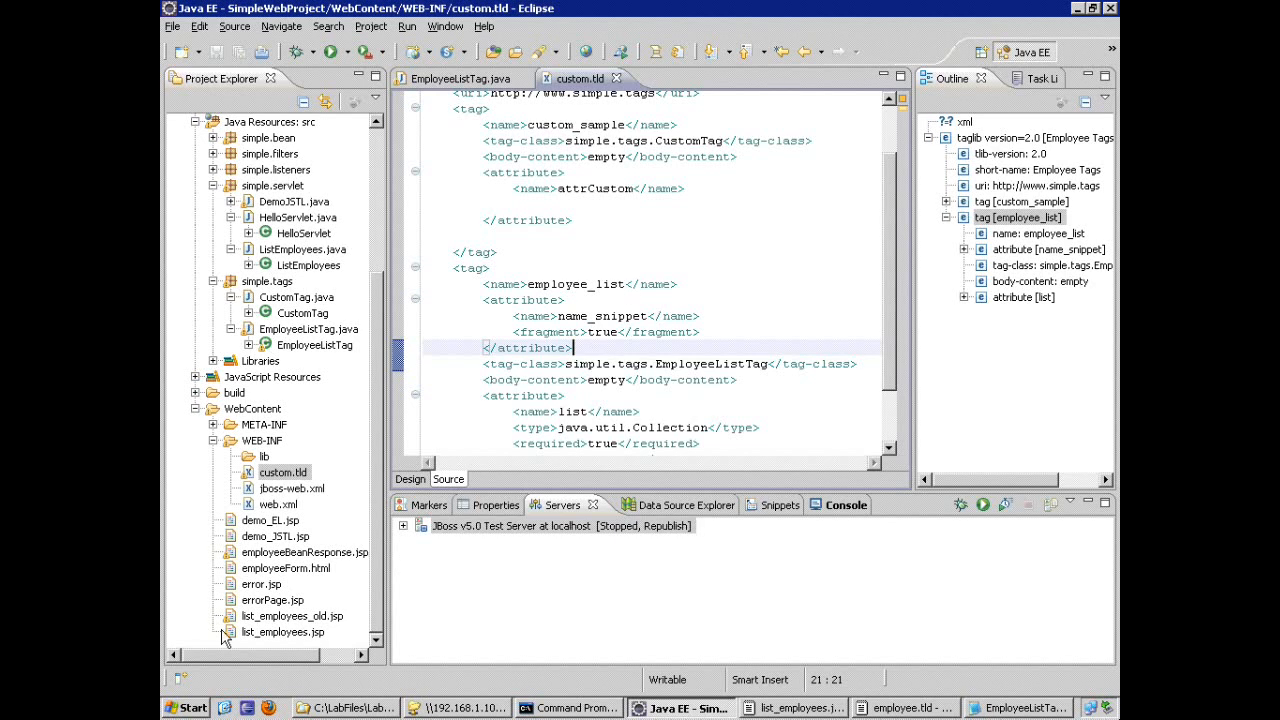
mouse_move(278, 640)
text(<)
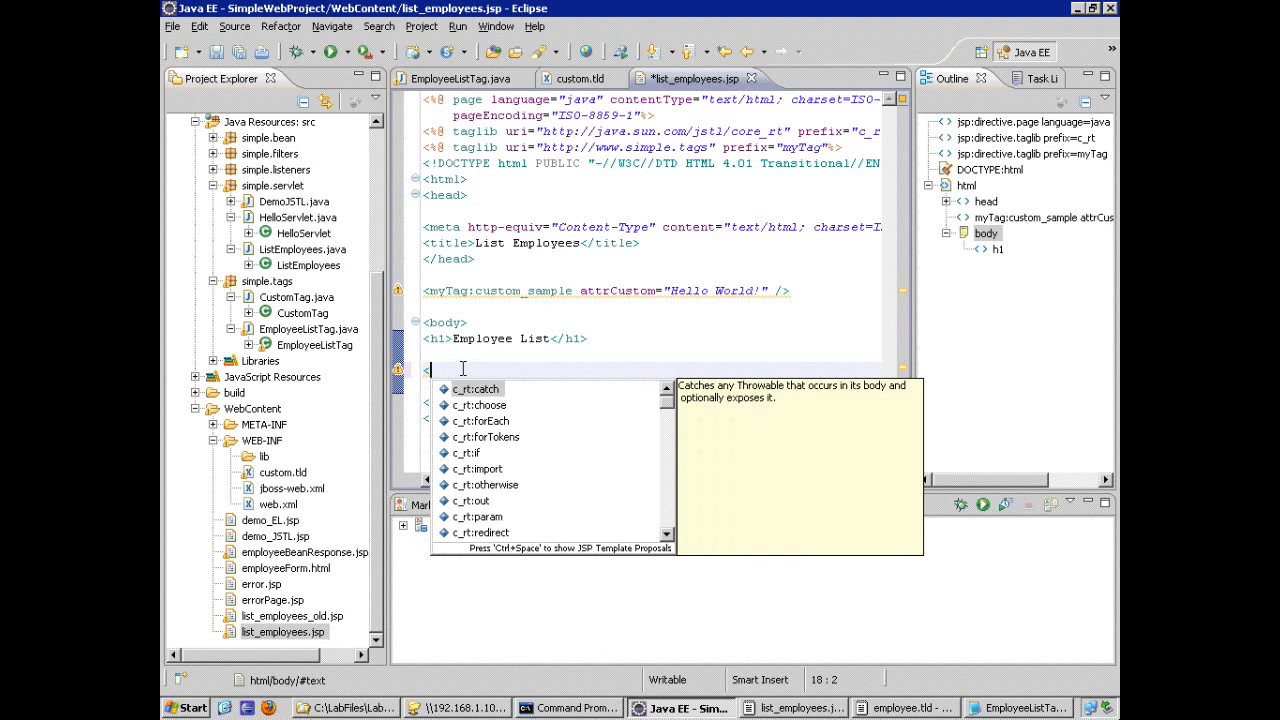
Start a myTag:employee_list tag in list_employees.jsp, checking custom.tld along the way
text(my)
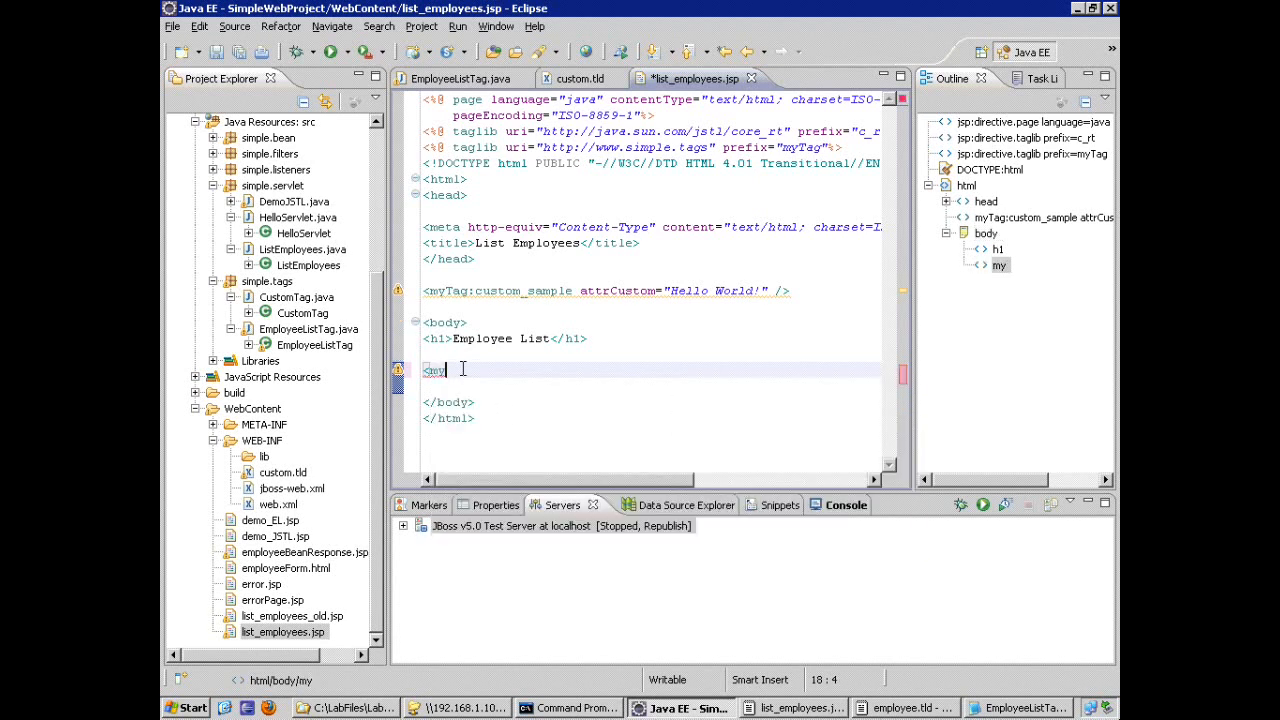
text(Tag:)
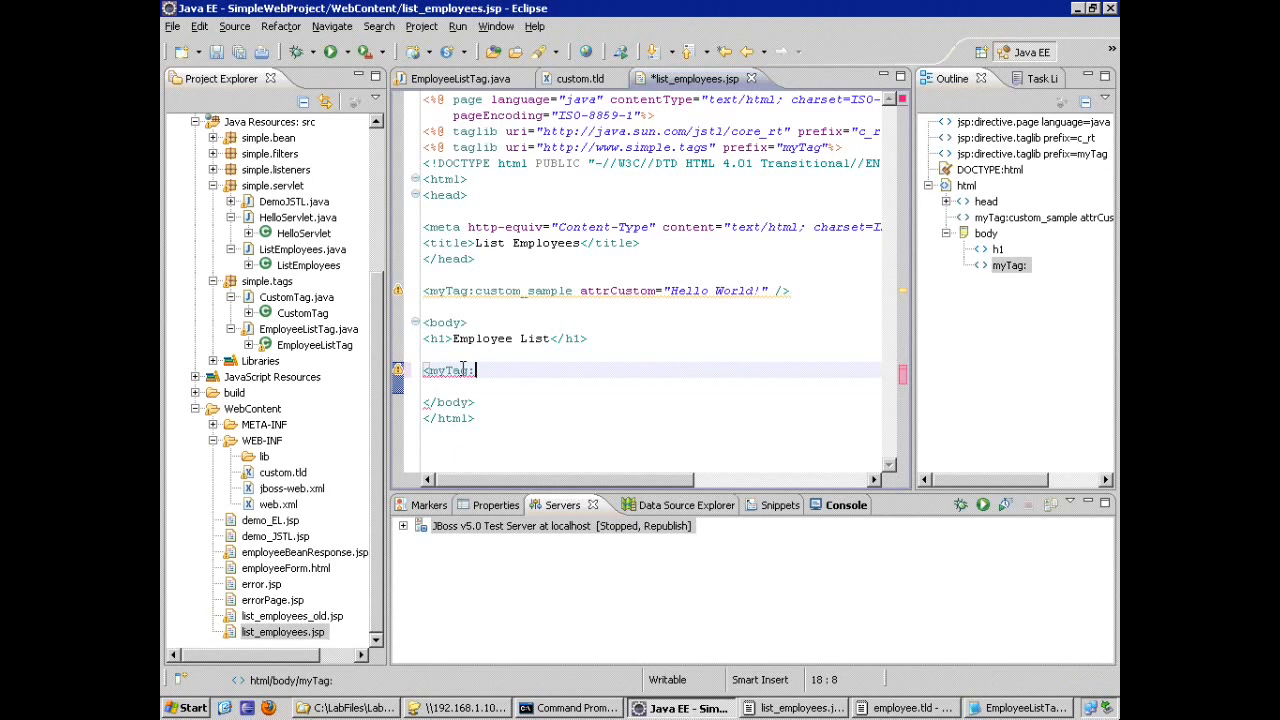
key(ctrl+space)
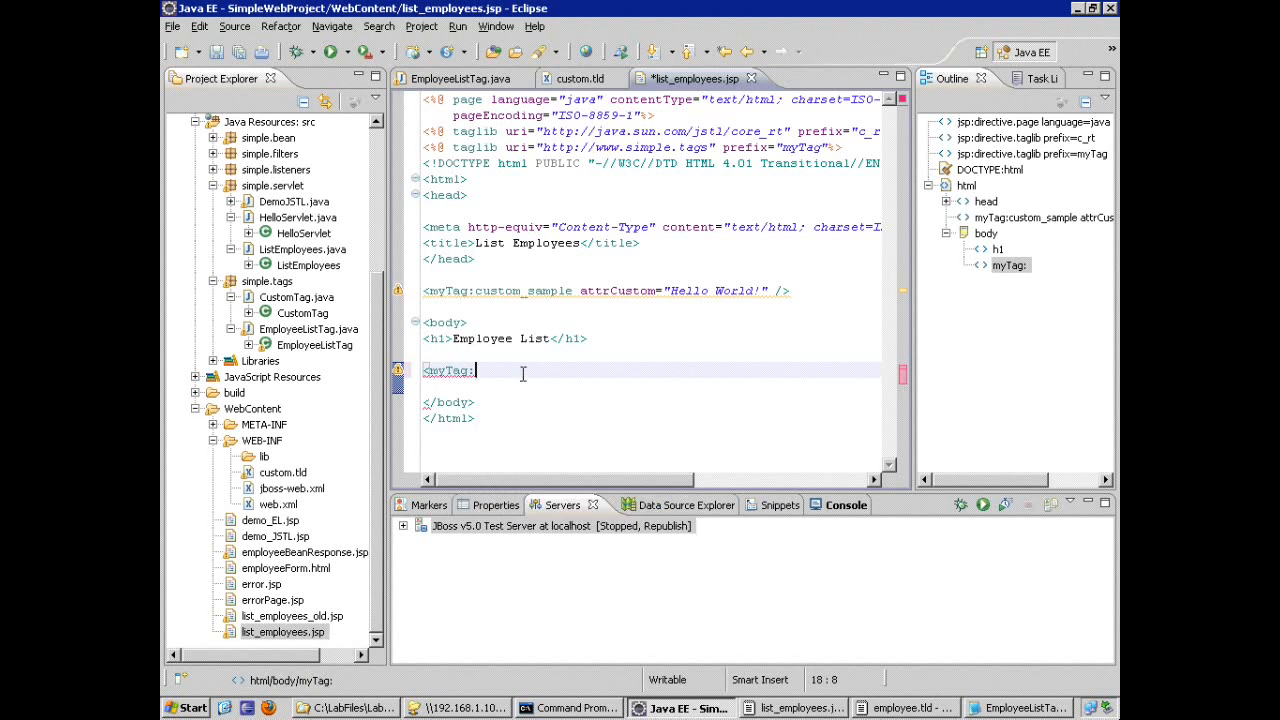
mouse_move(518, 339)
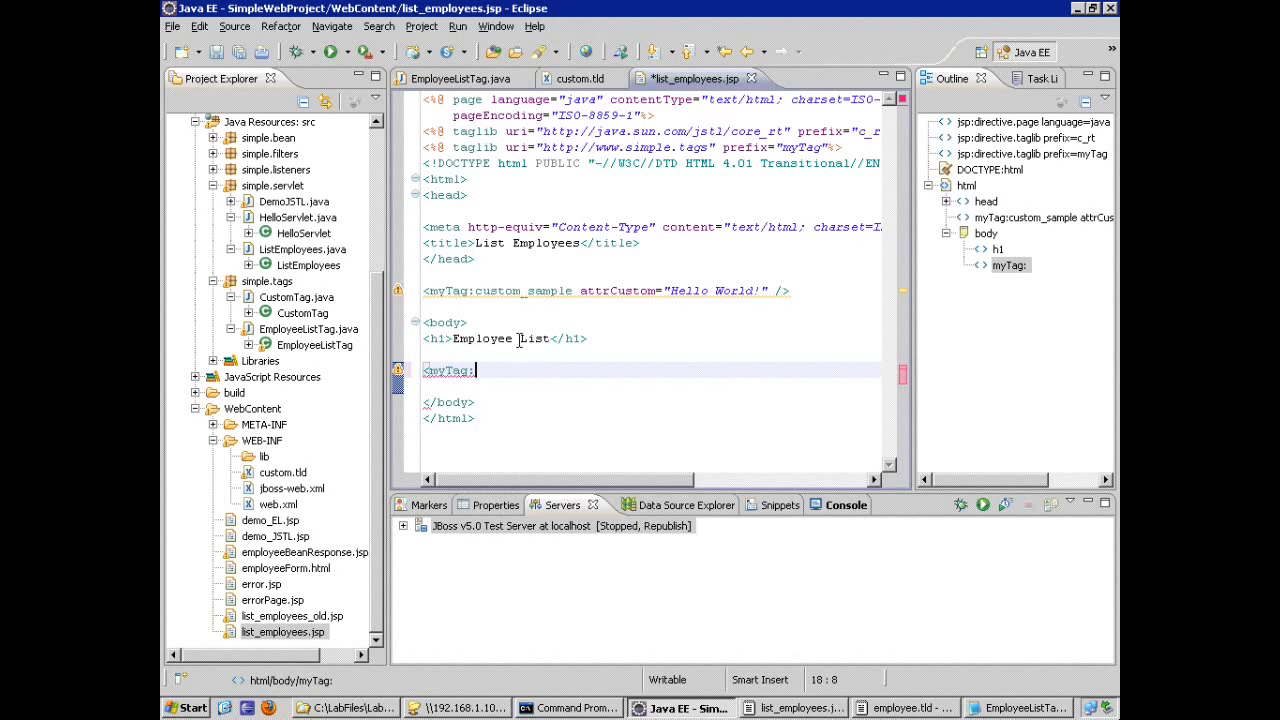
click(580, 78)
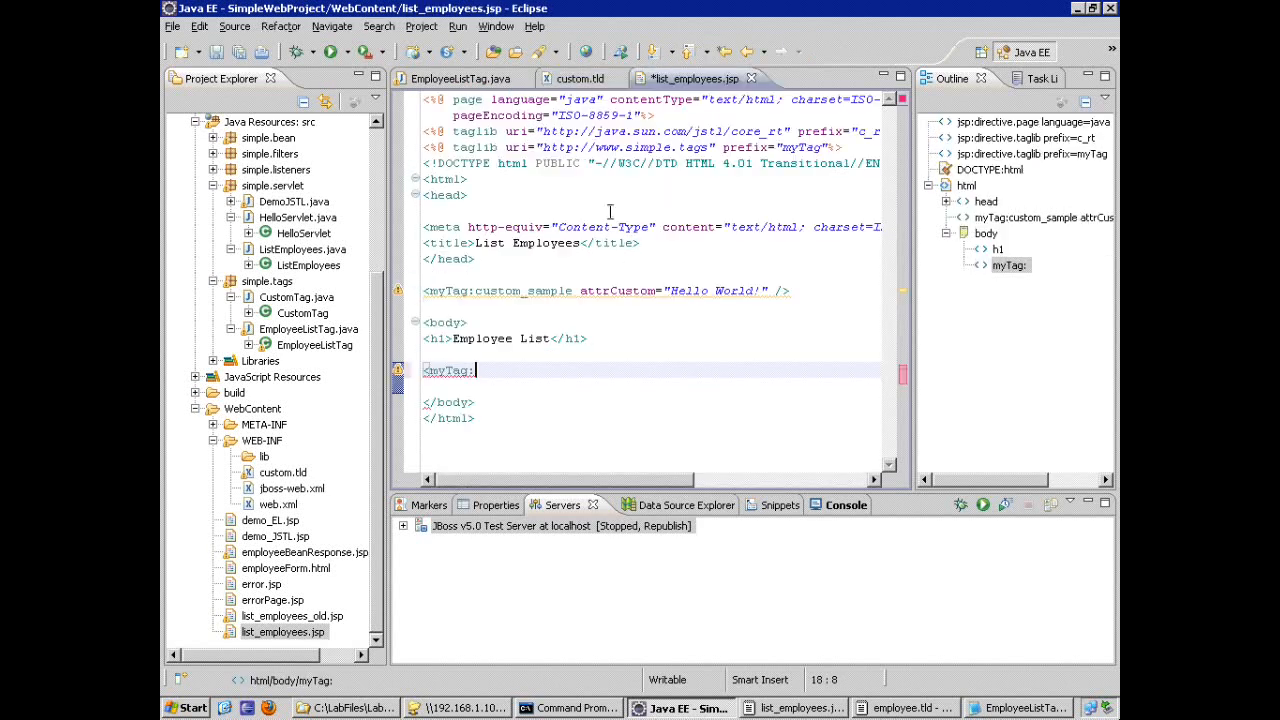
text(employee_list)
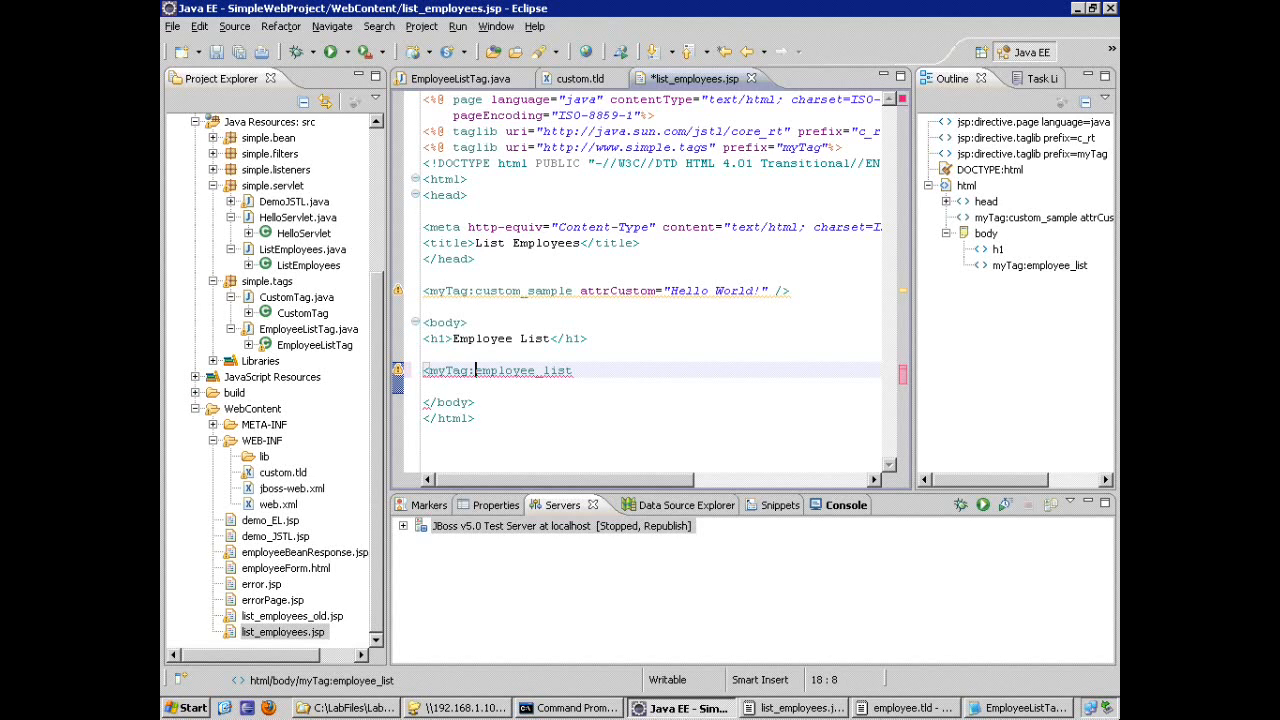
mouse_move(882, 686)
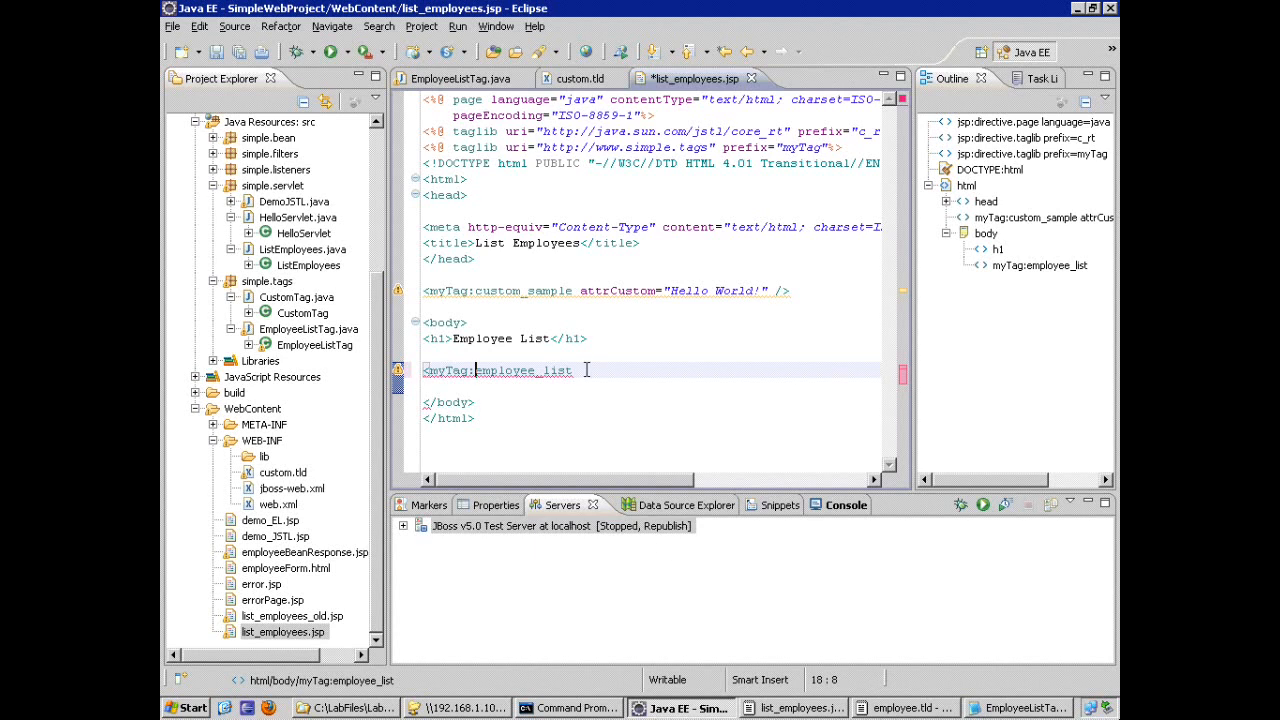
mouse_move(452, 291)
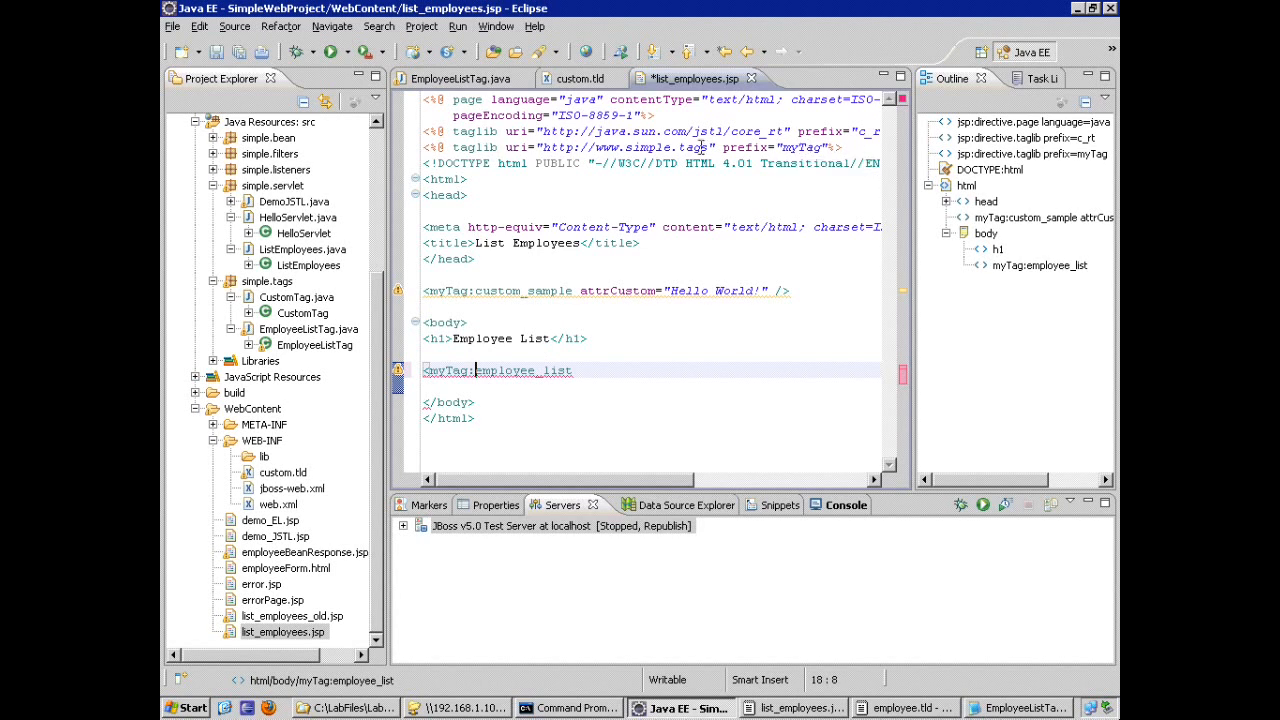
mouse_move(703, 146)
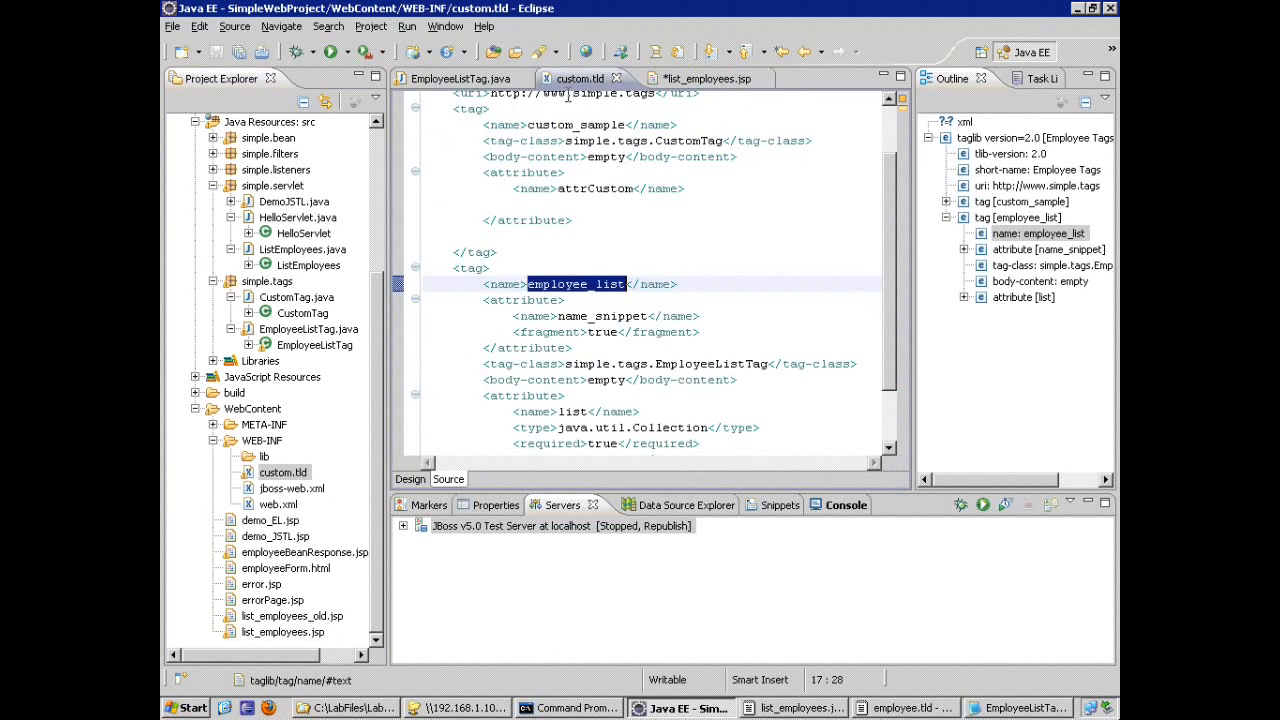
mouse_move(895, 210)
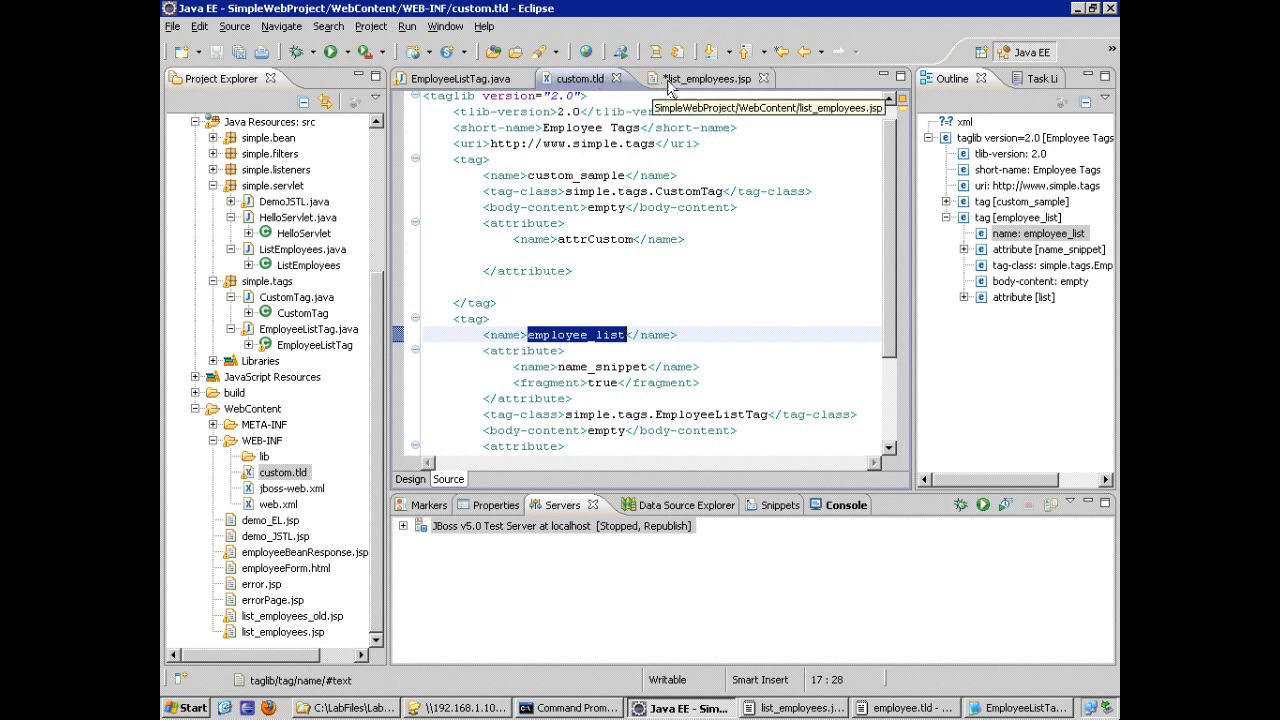
Review list_employees.jsp, then return to the custom.tld tag definitions
click(710, 78)
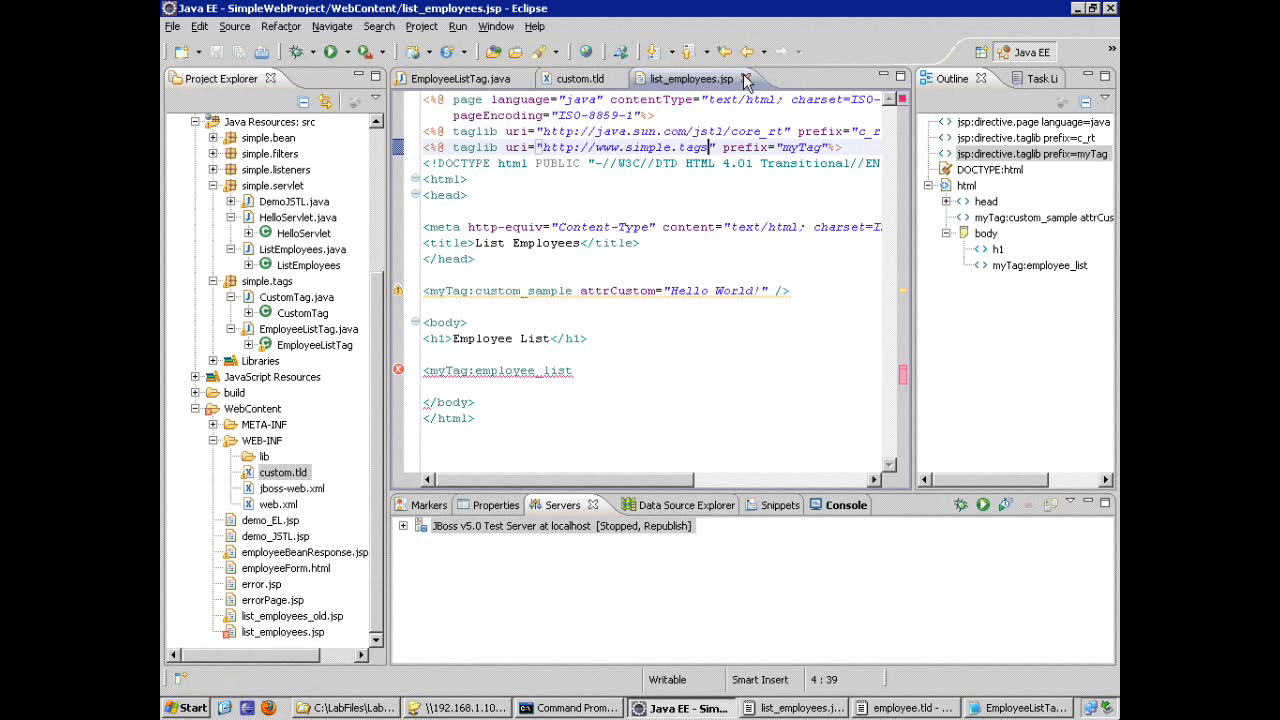
mouse_move(745, 80)
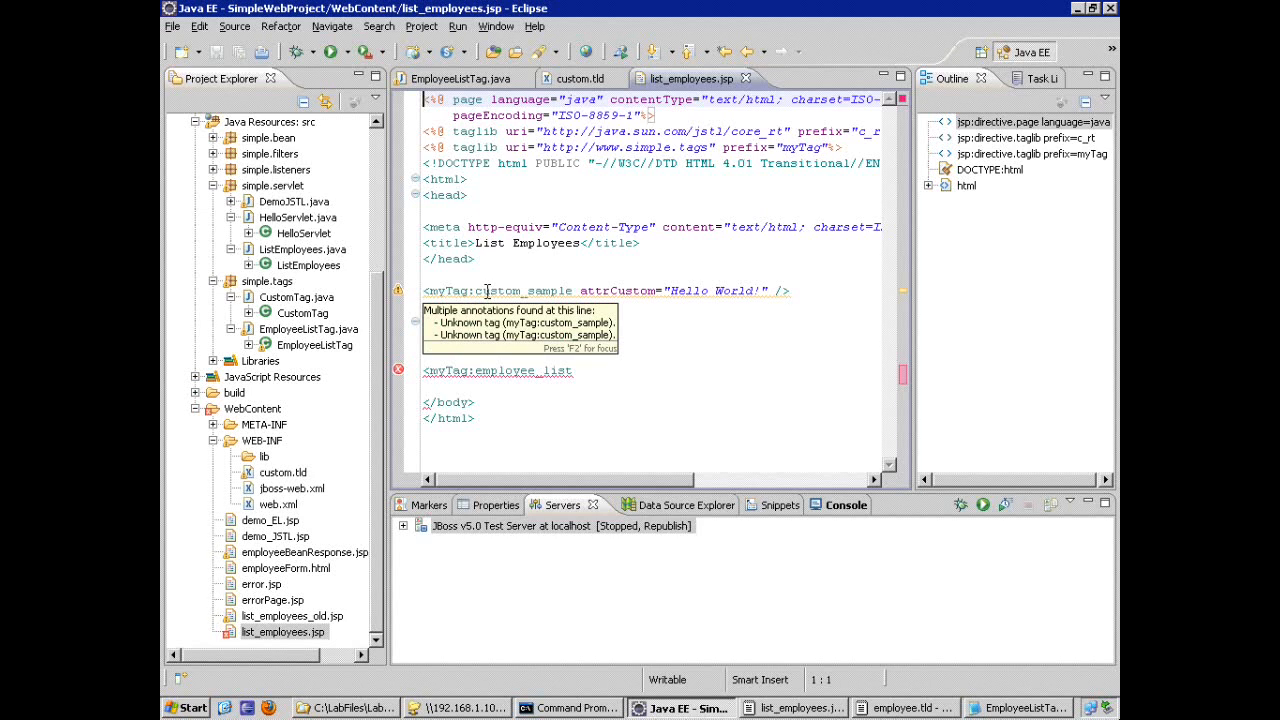
click(580, 78)
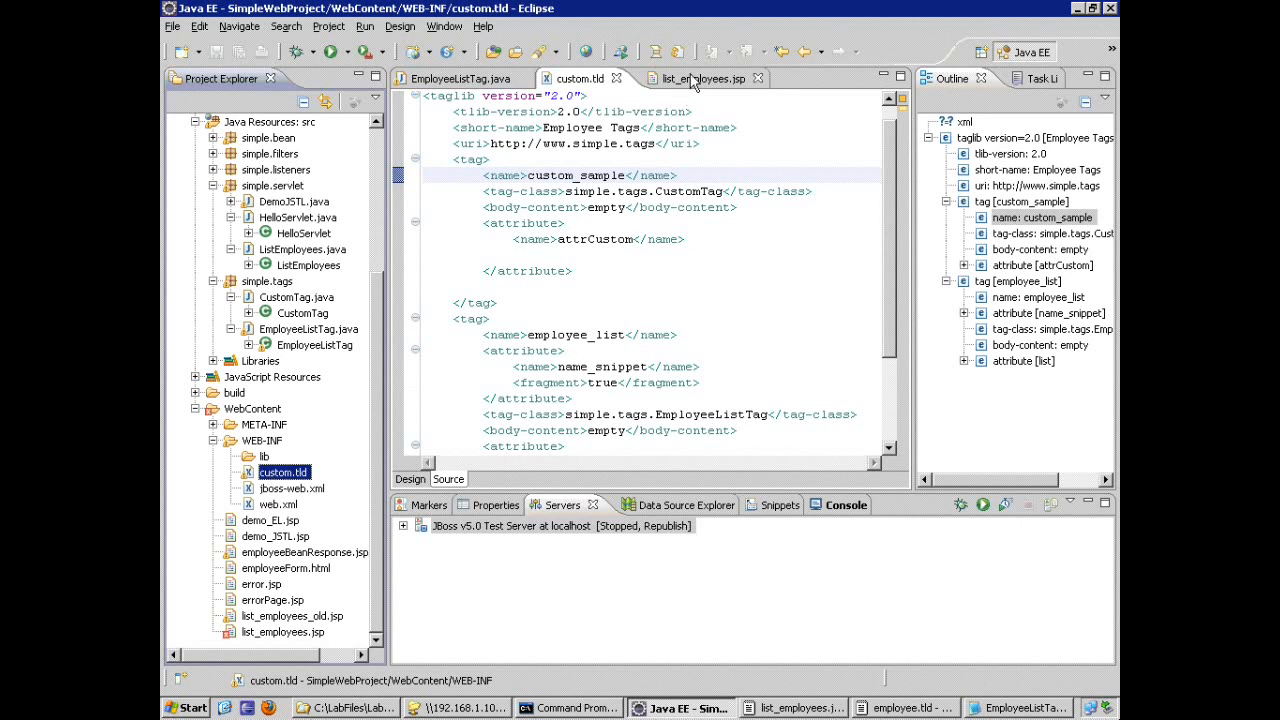
Clear the stray character from the unfinished tag line in list_employees.jsp
click(696, 78)
text(<)
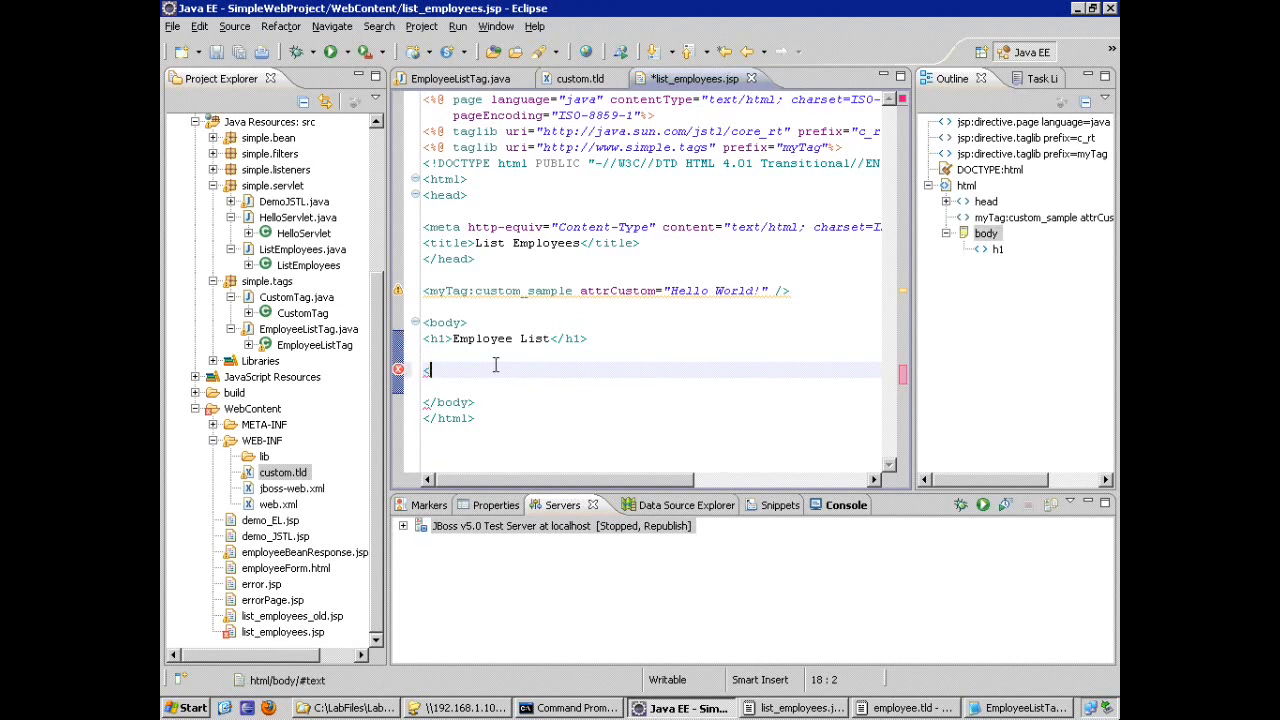
key(Backspace)
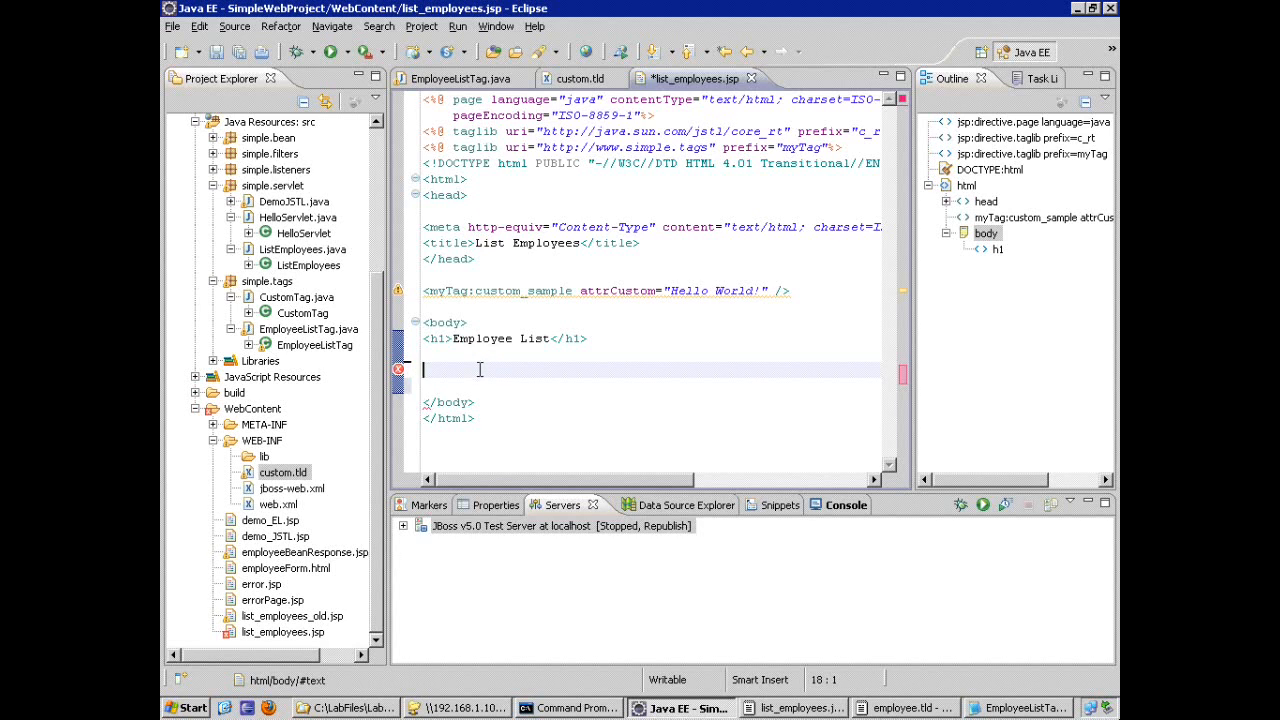
mouse_move(905, 708)
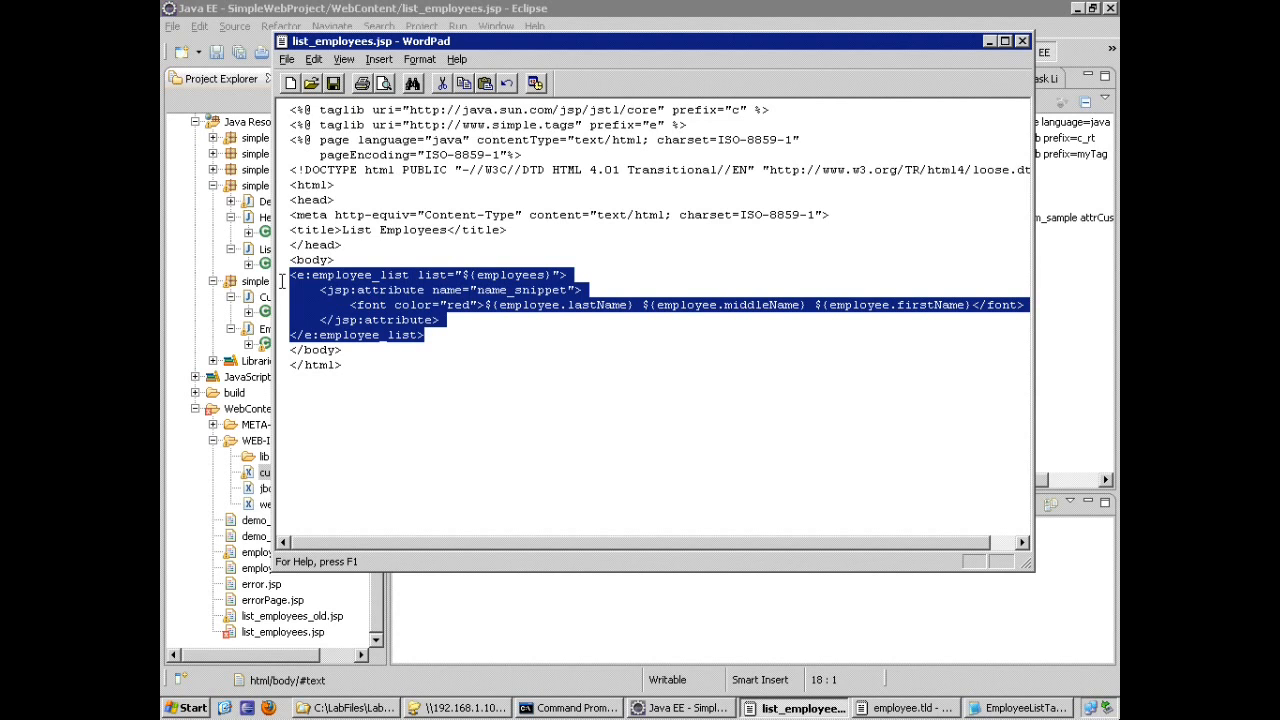
mouse_move(335, 297)
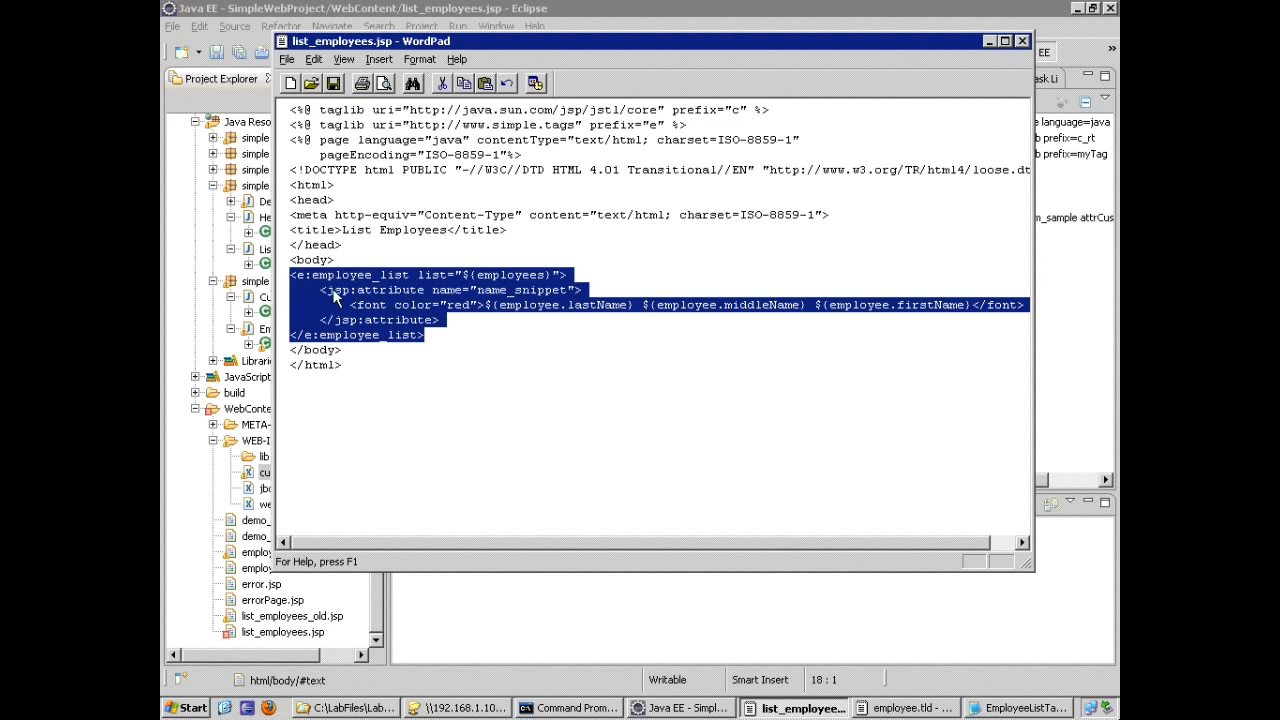
mouse_move(318, 345)
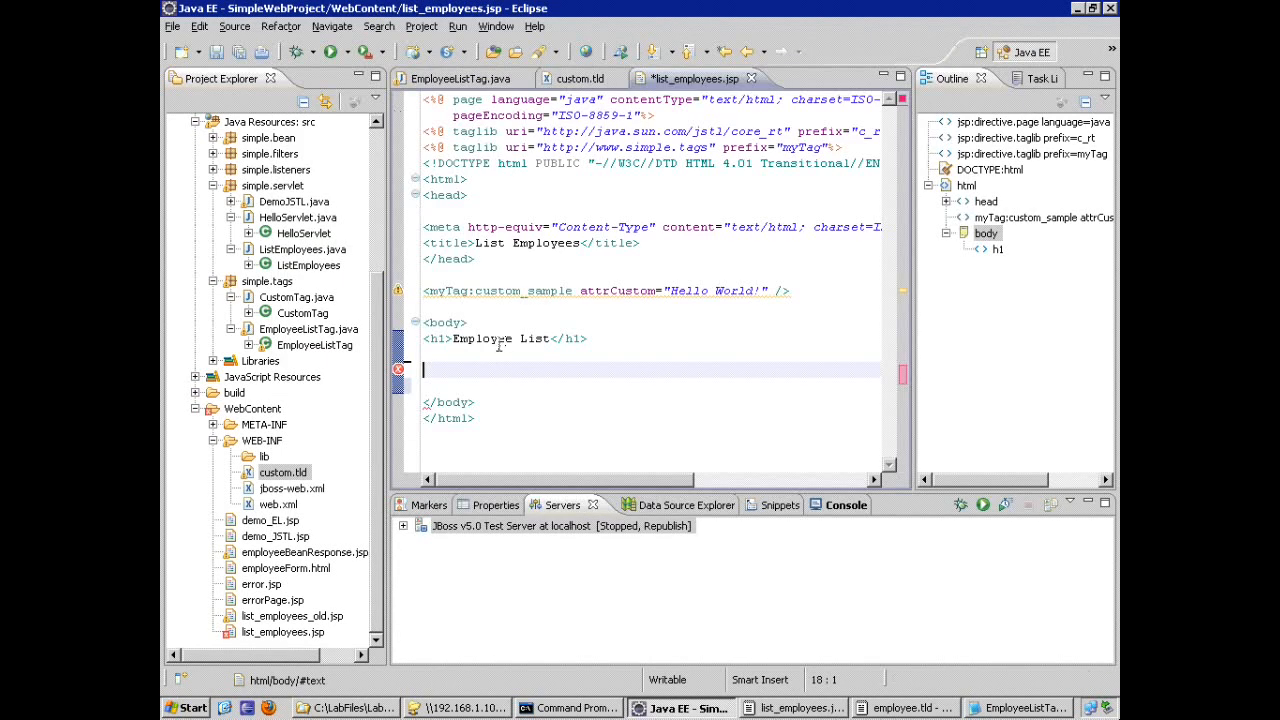
Insert the employee_list block over ${employees} and change its prefix to myTag
text(<e:employee_list list="${employees}">)
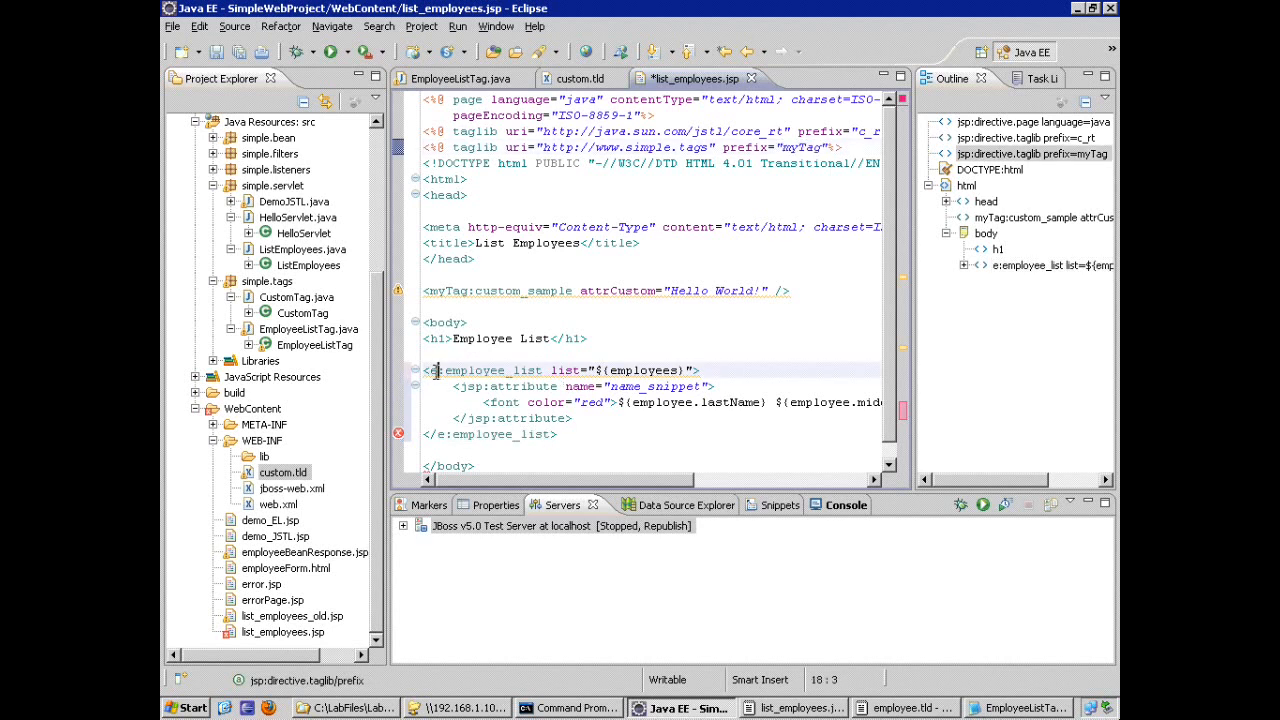
text(myTag)
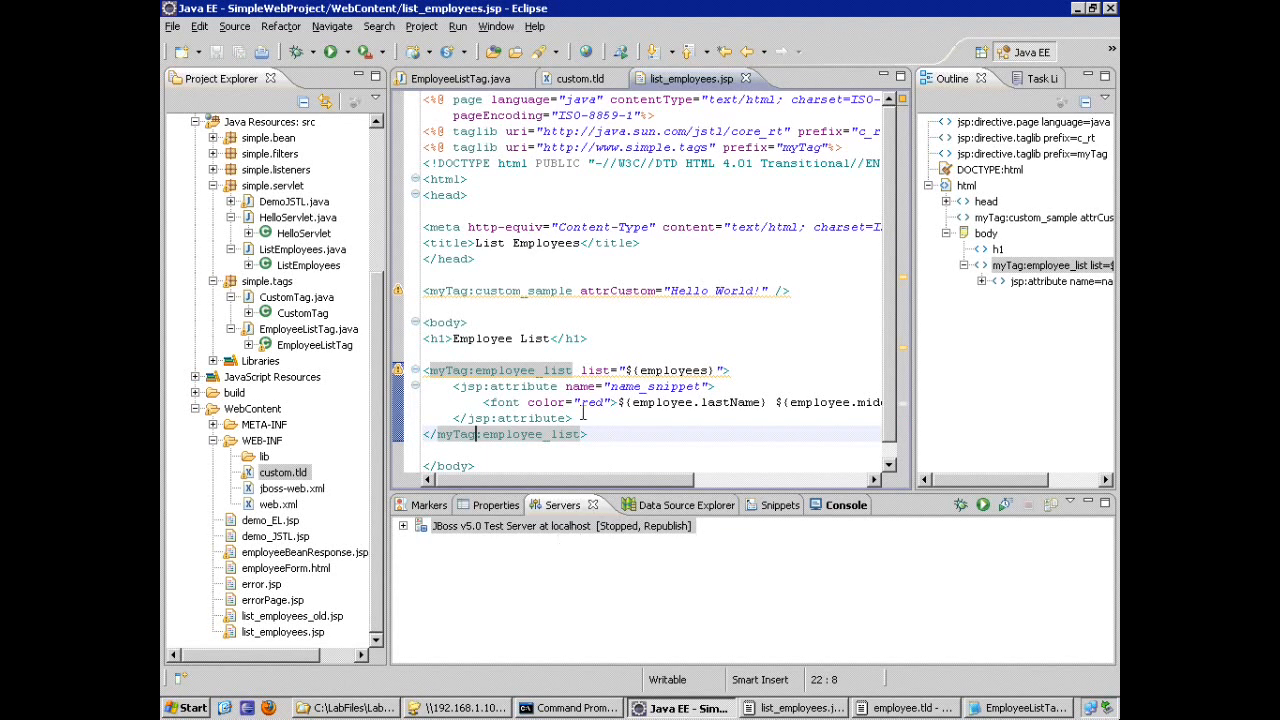
mouse_move(748, 78)
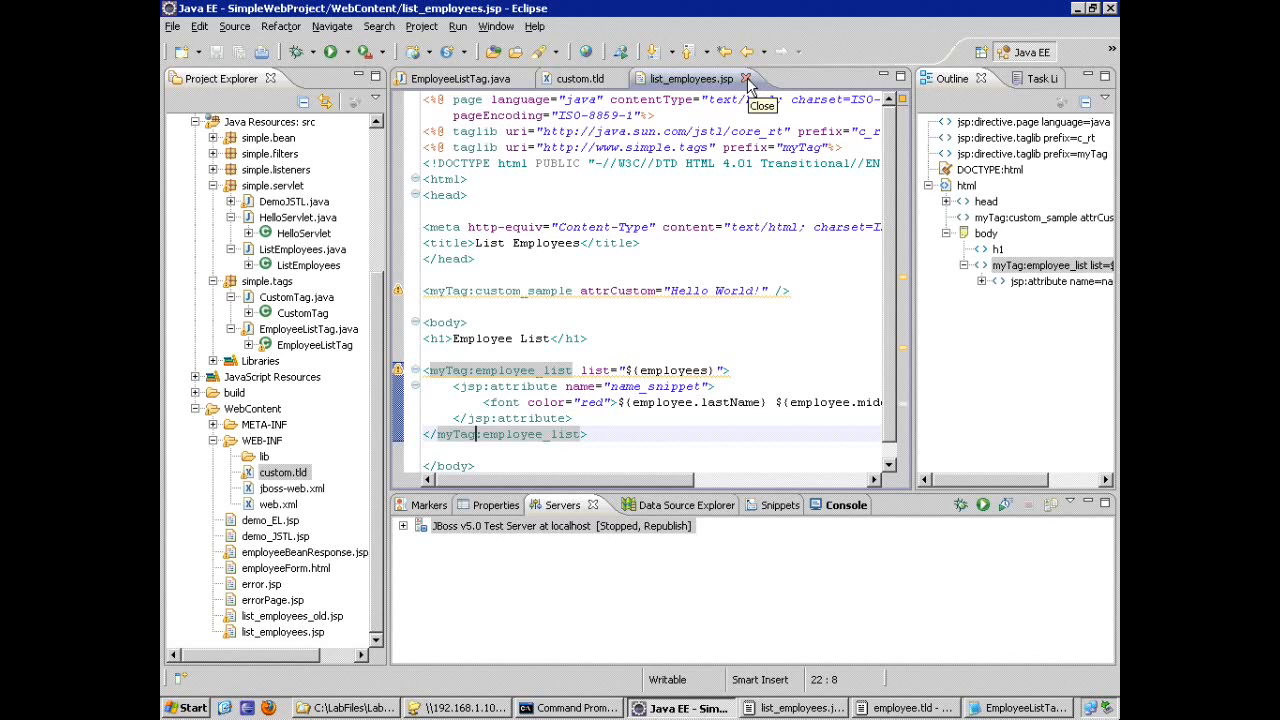
Close the editors and publish the project to the JBoss server
click(745, 78)
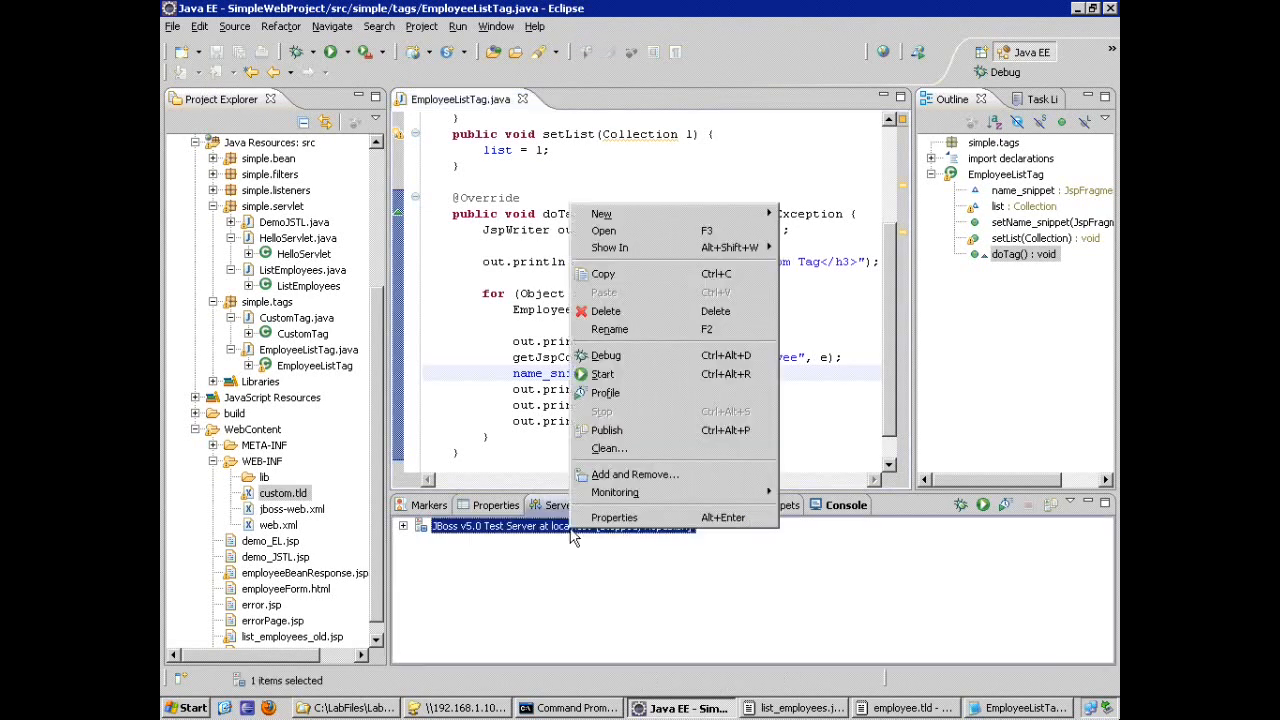
mouse_move(620, 430)
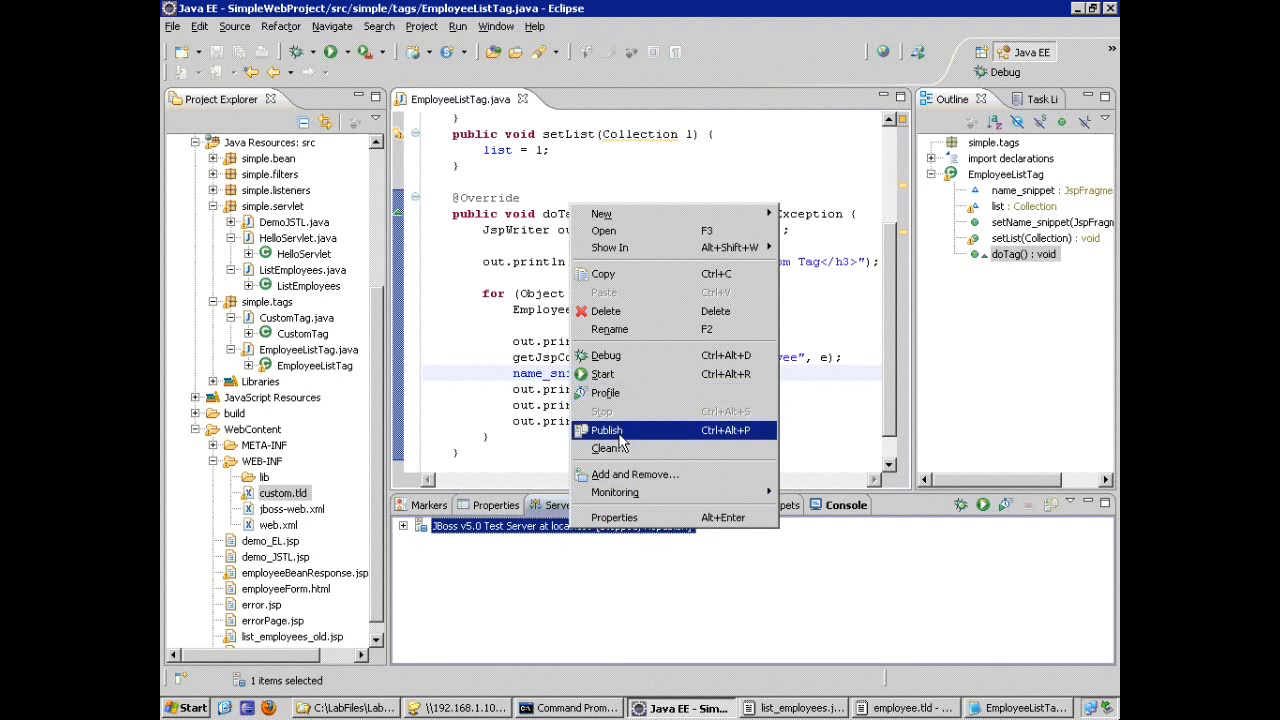
click(606, 430)
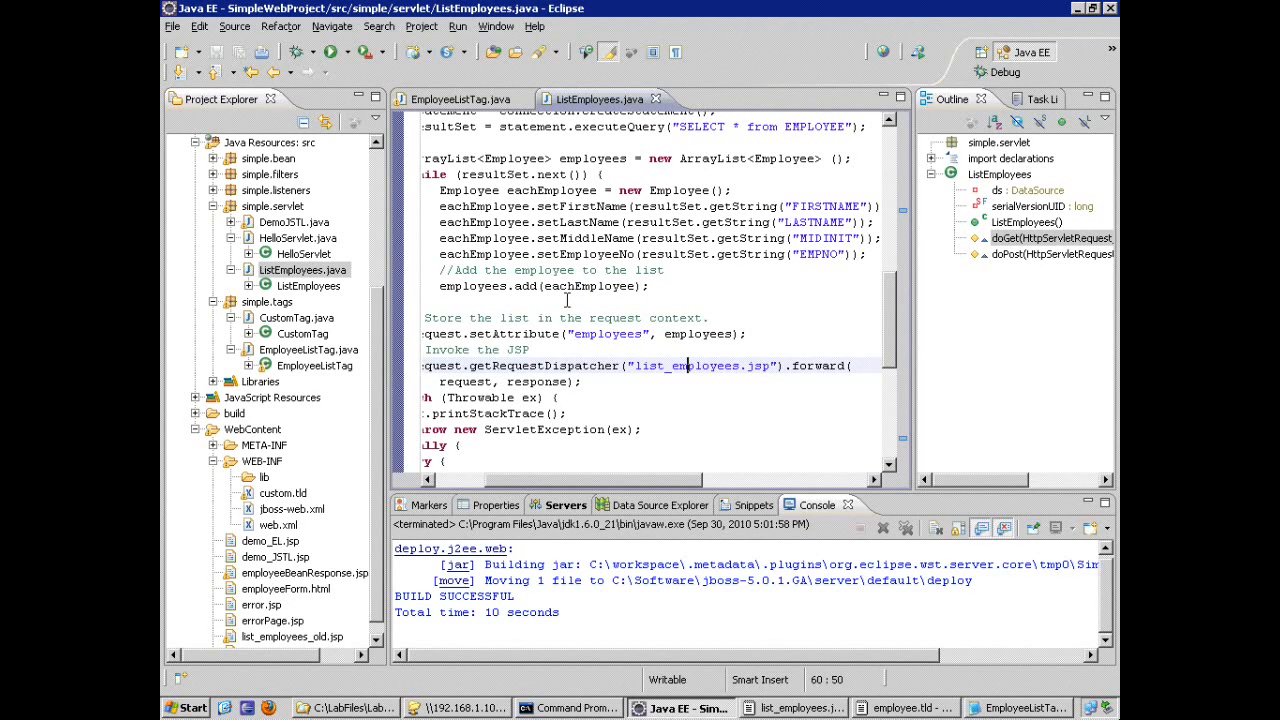
mouse_move(310, 283)
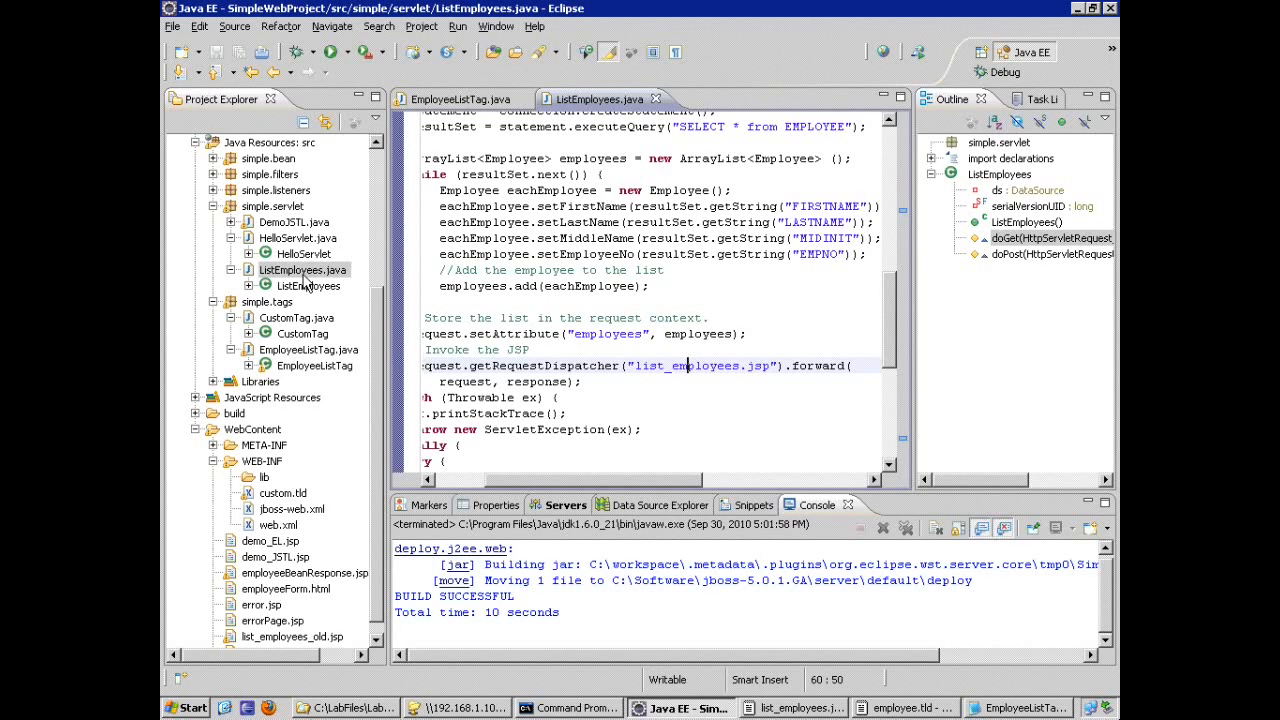
Run ListEmployees.java on the server via Run As > Run on Server
right_click(303, 270)
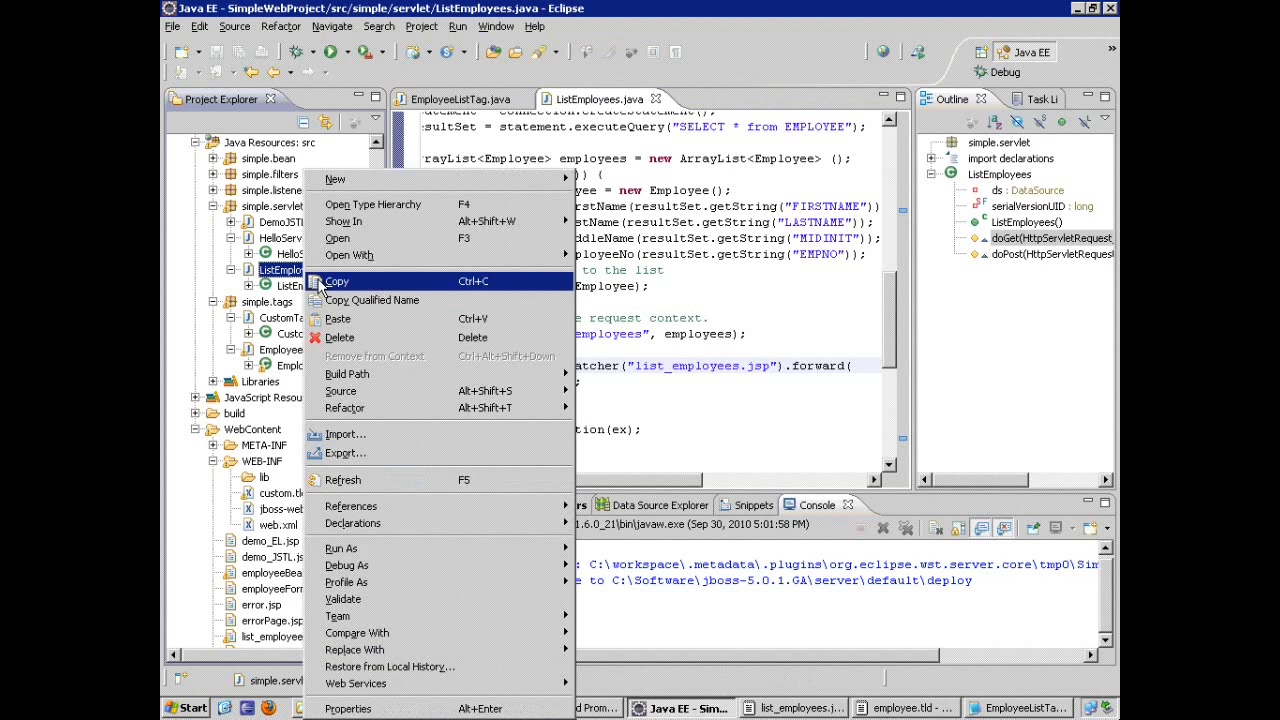
mouse_move(341, 548)
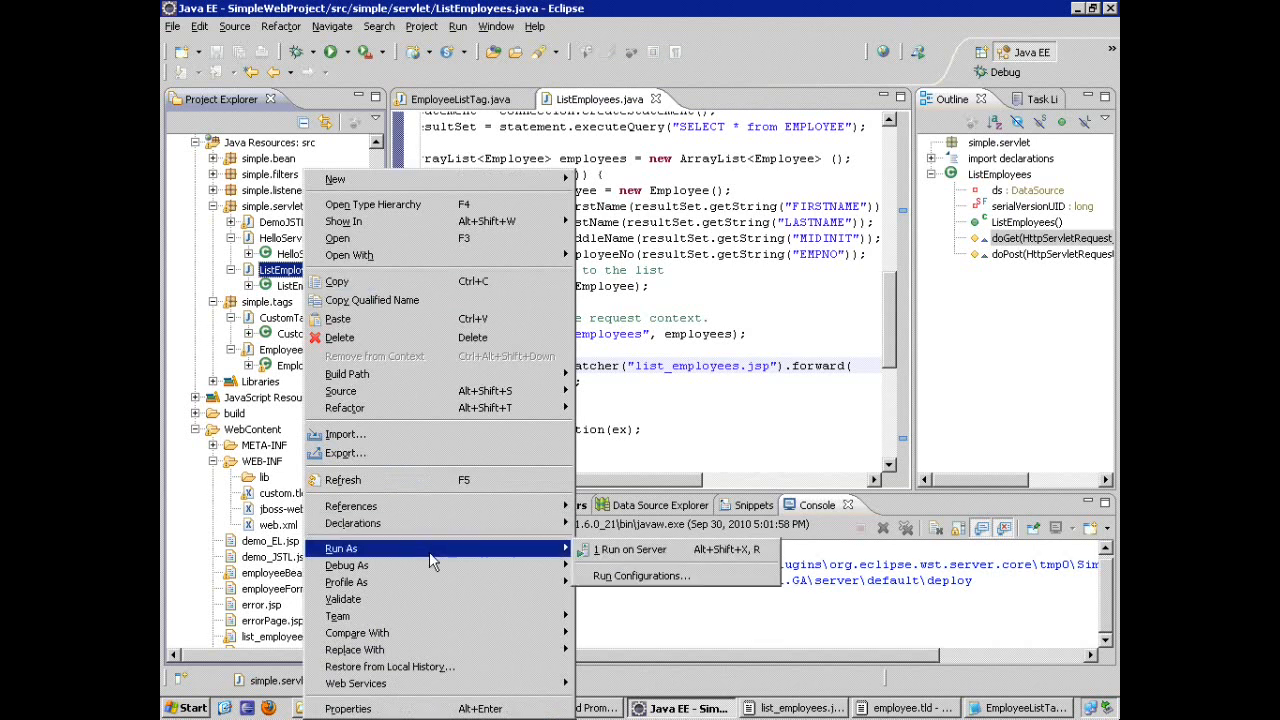
click(630, 549)
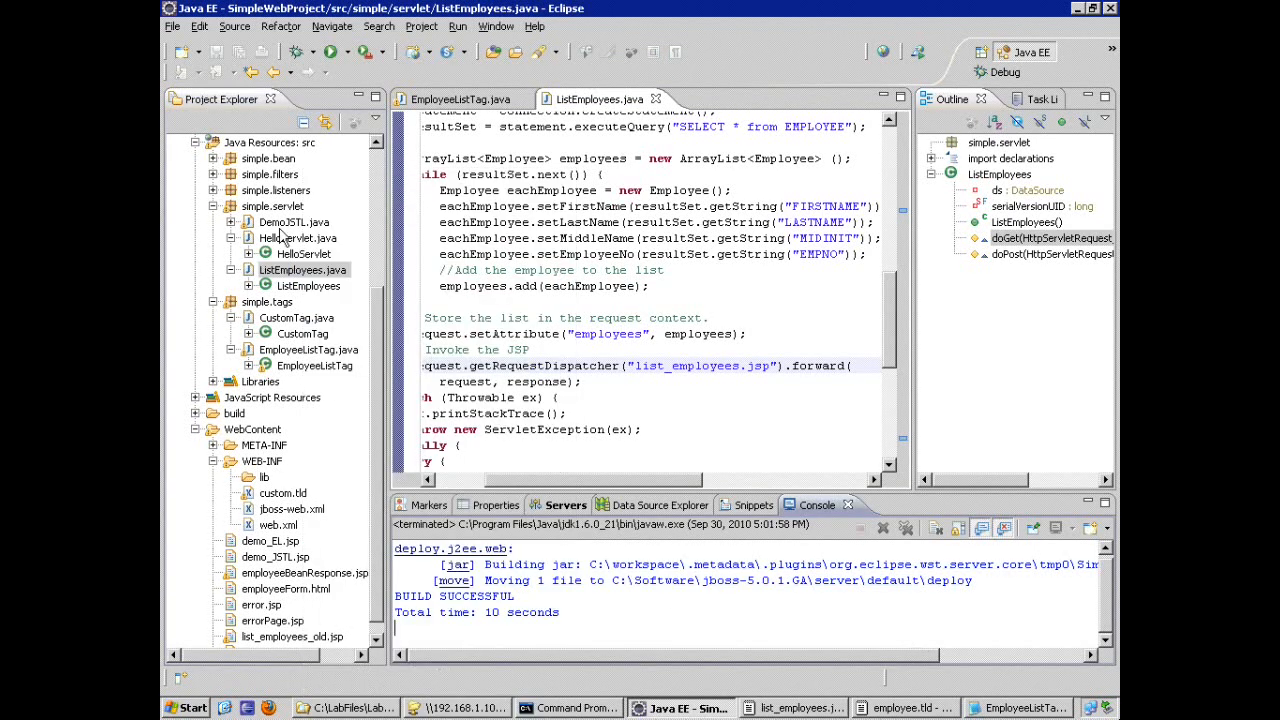
right_click(302, 270)
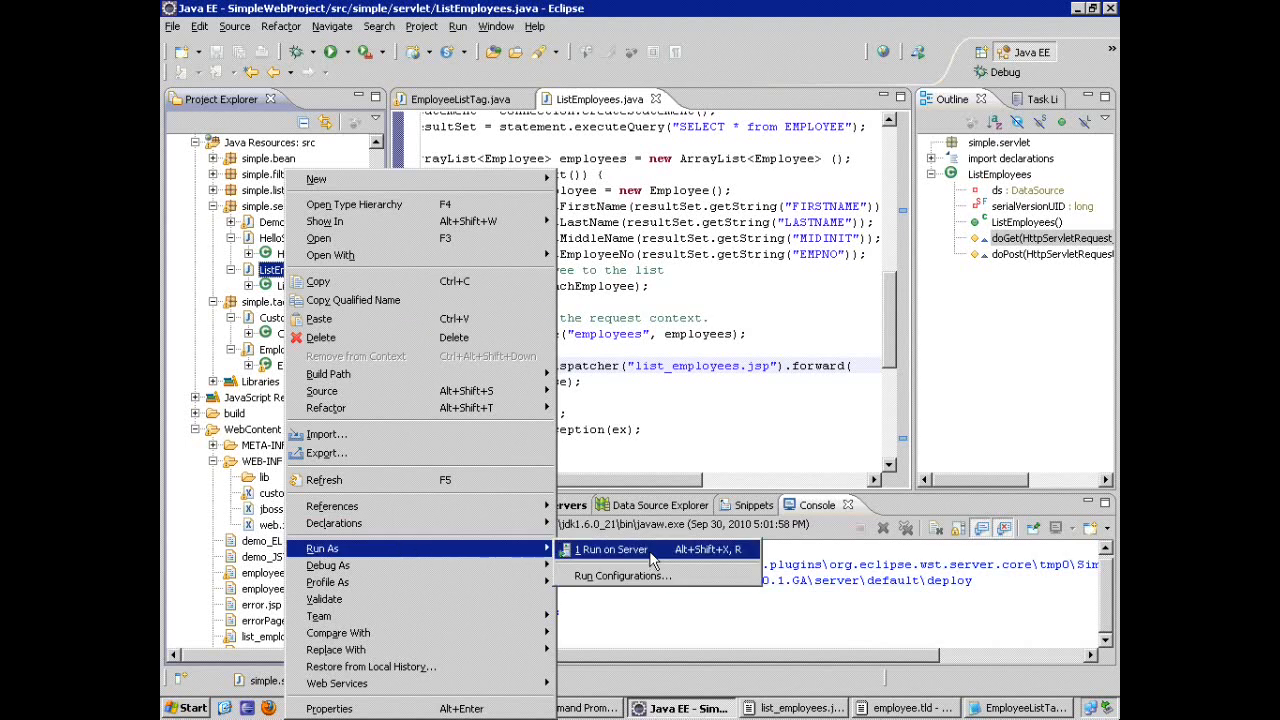
click(614, 549)
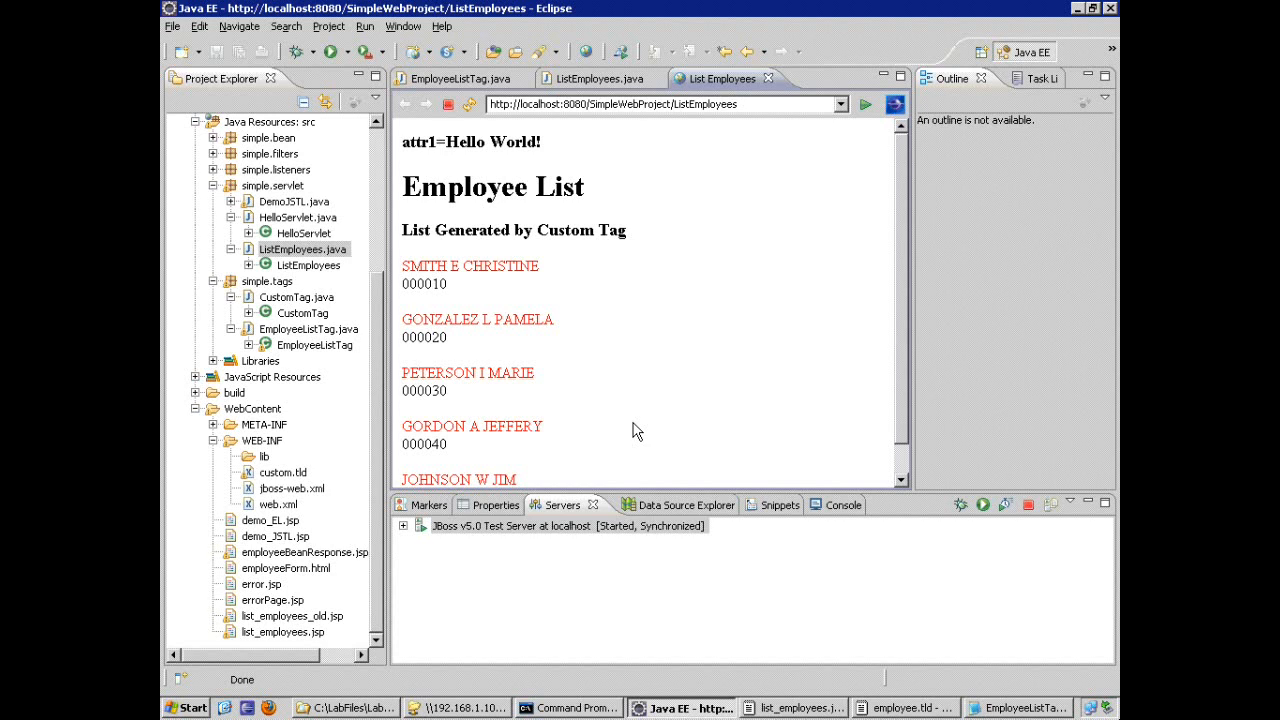
mouse_move(257, 640)
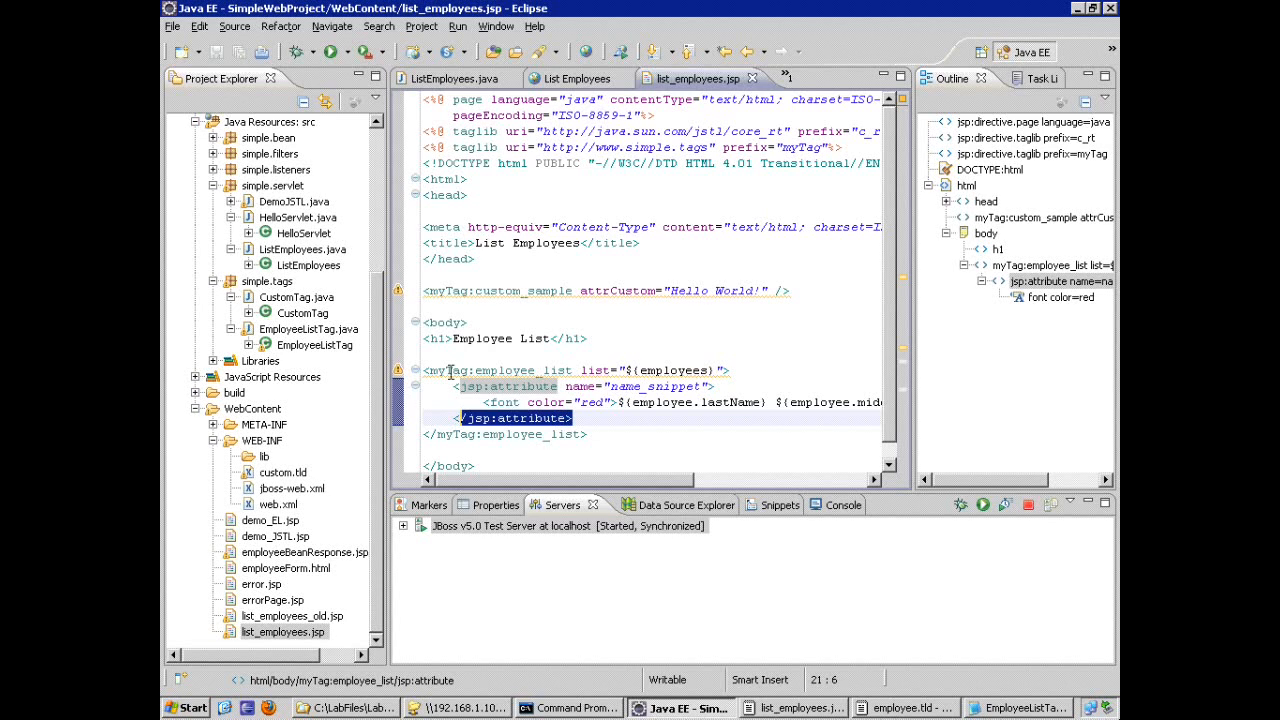
mouse_move(432, 370)
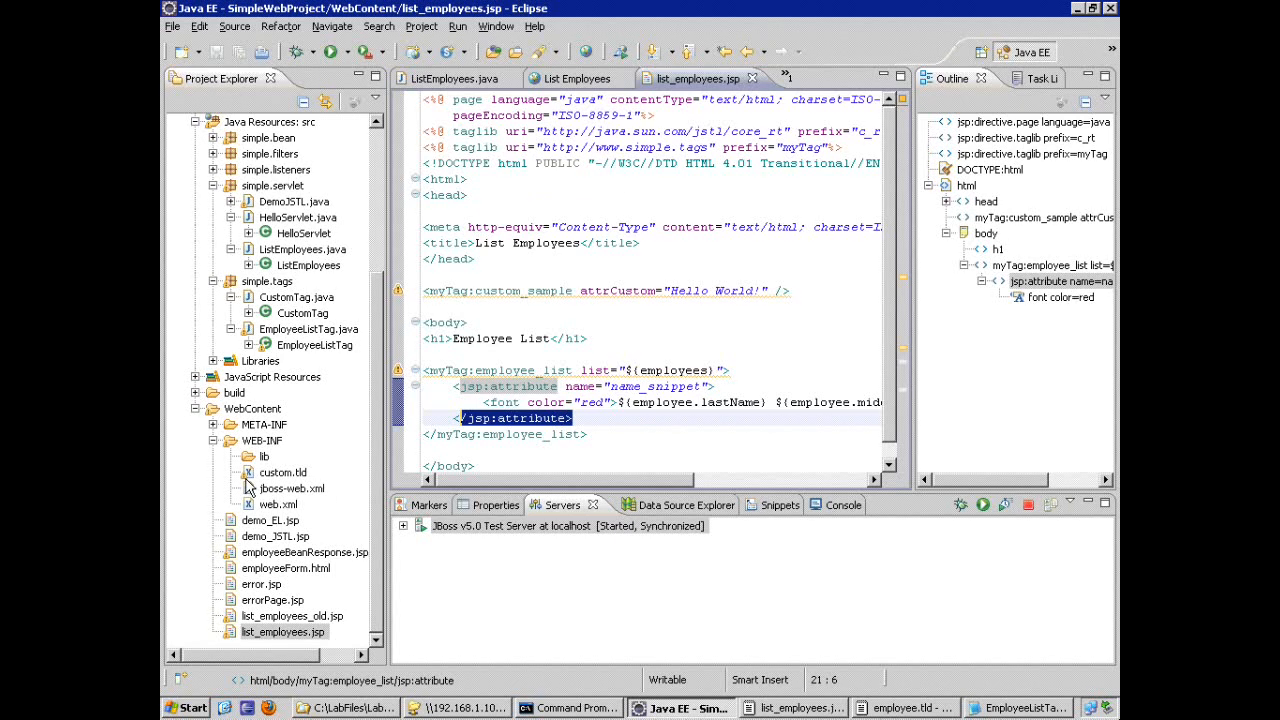
mouse_move(265, 482)
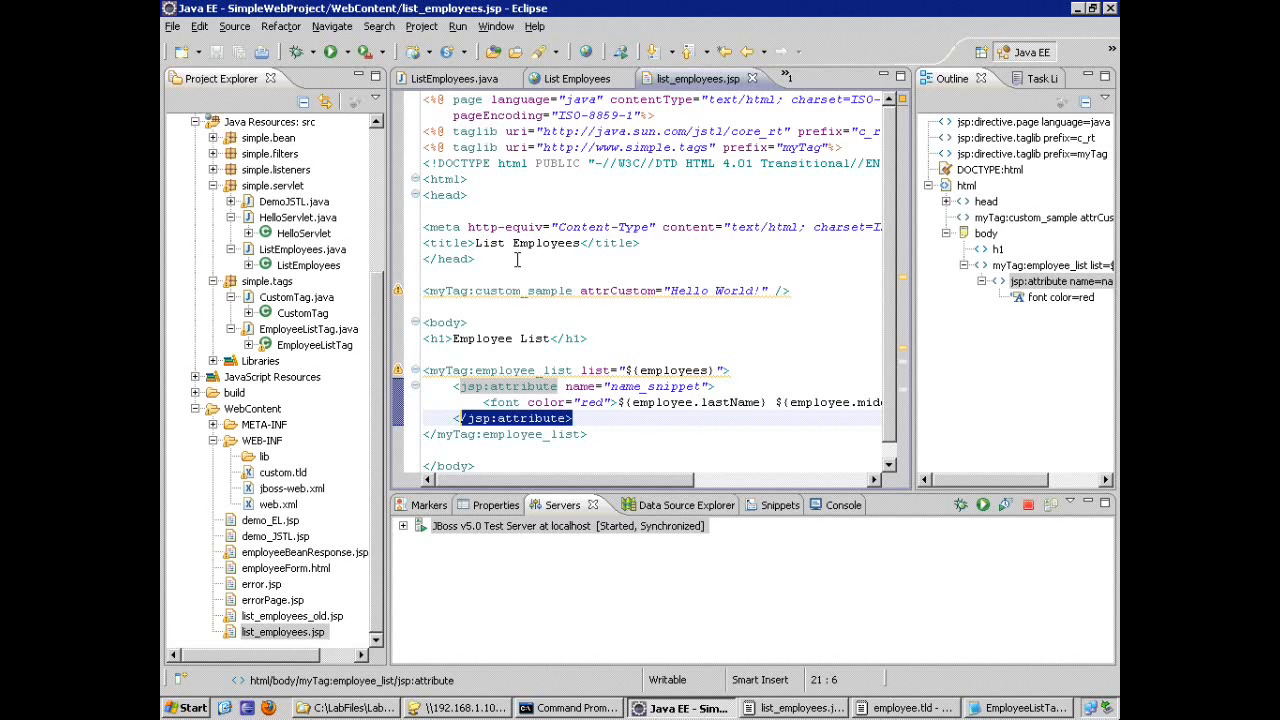
mouse_move(715, 98)
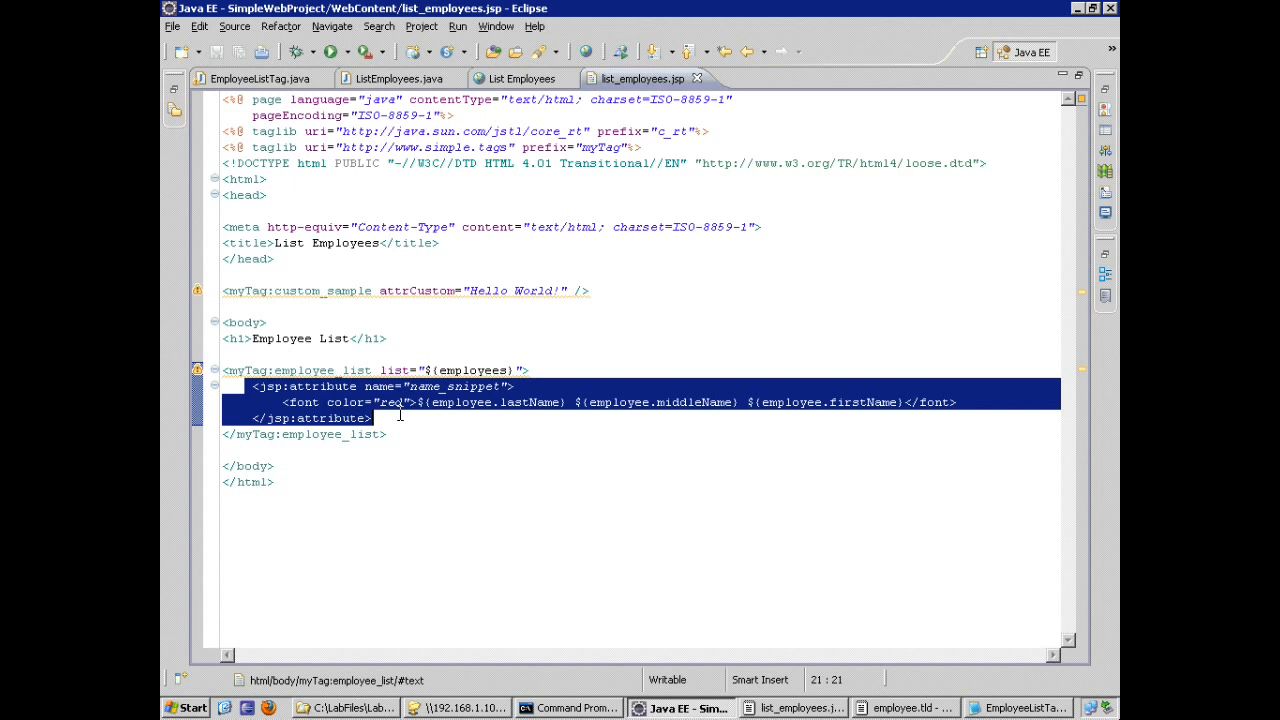
mouse_move(612, 128)
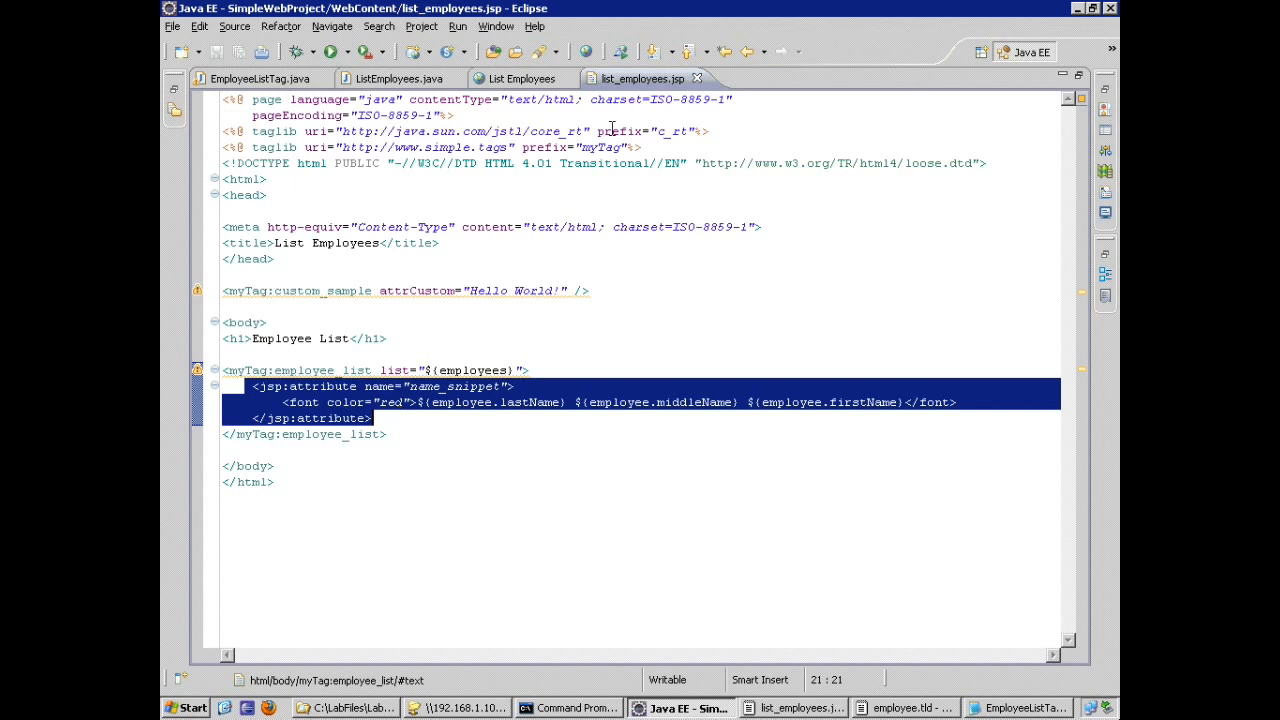